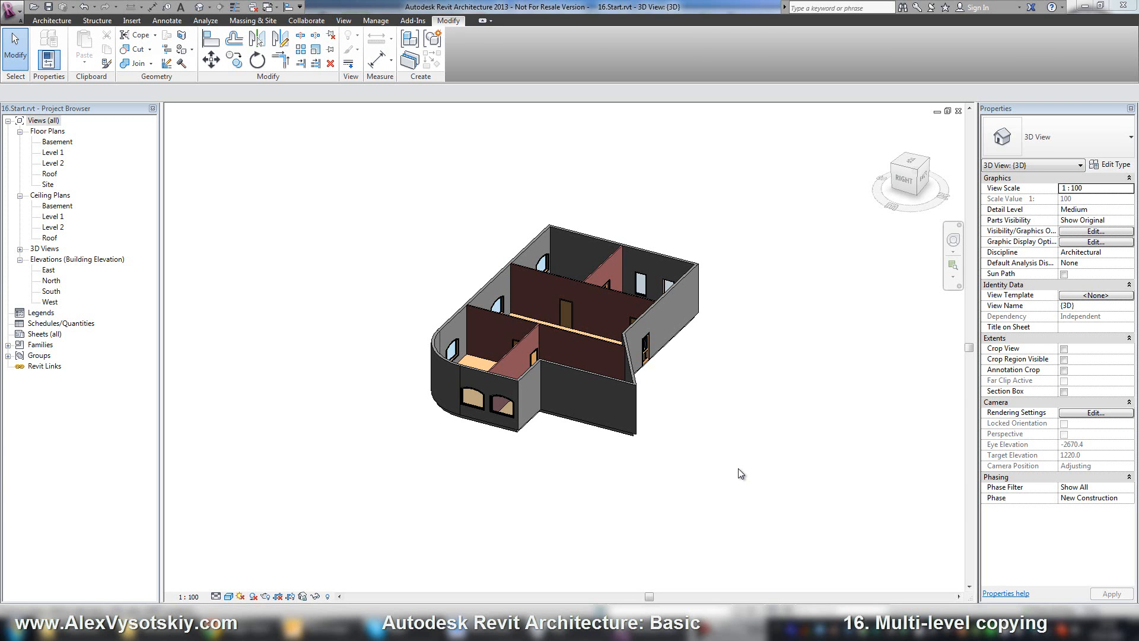
mouse_move(424, 395)
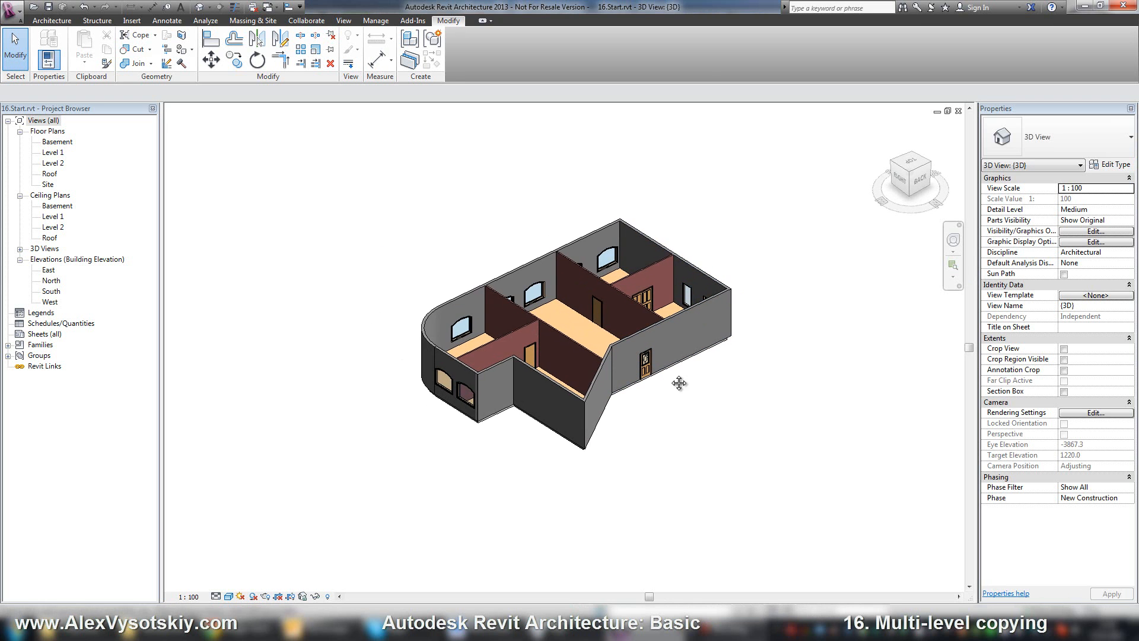
mouse_move(329, 169)
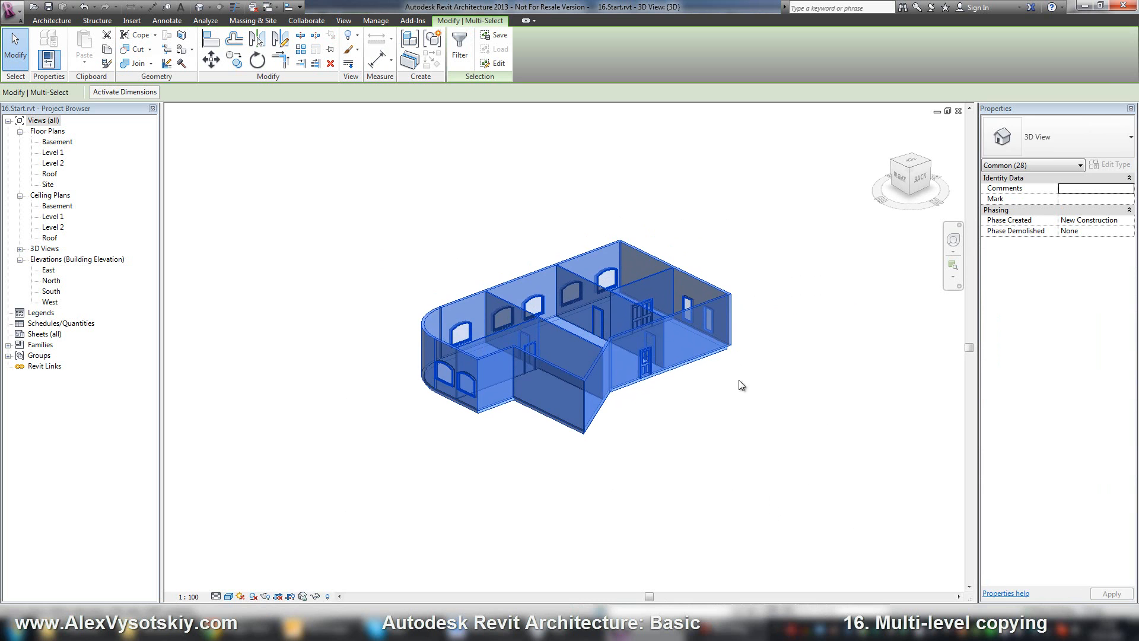
Step: Review the selected categories in Filter, then exclude the front door to leave 27 elements selected
click(642, 323)
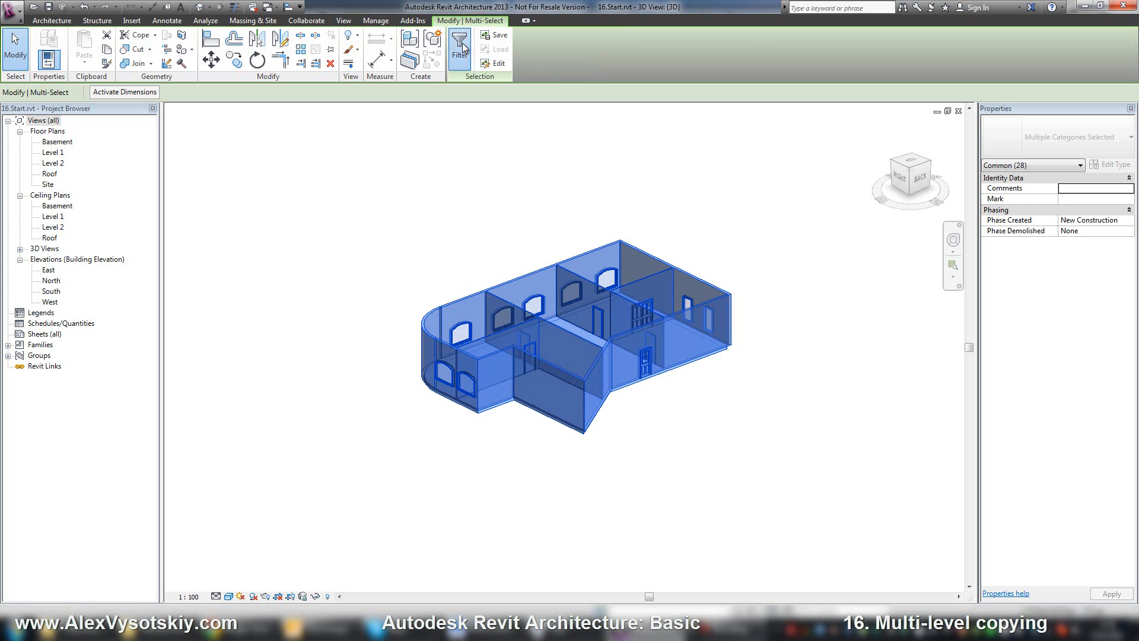
click(458, 50)
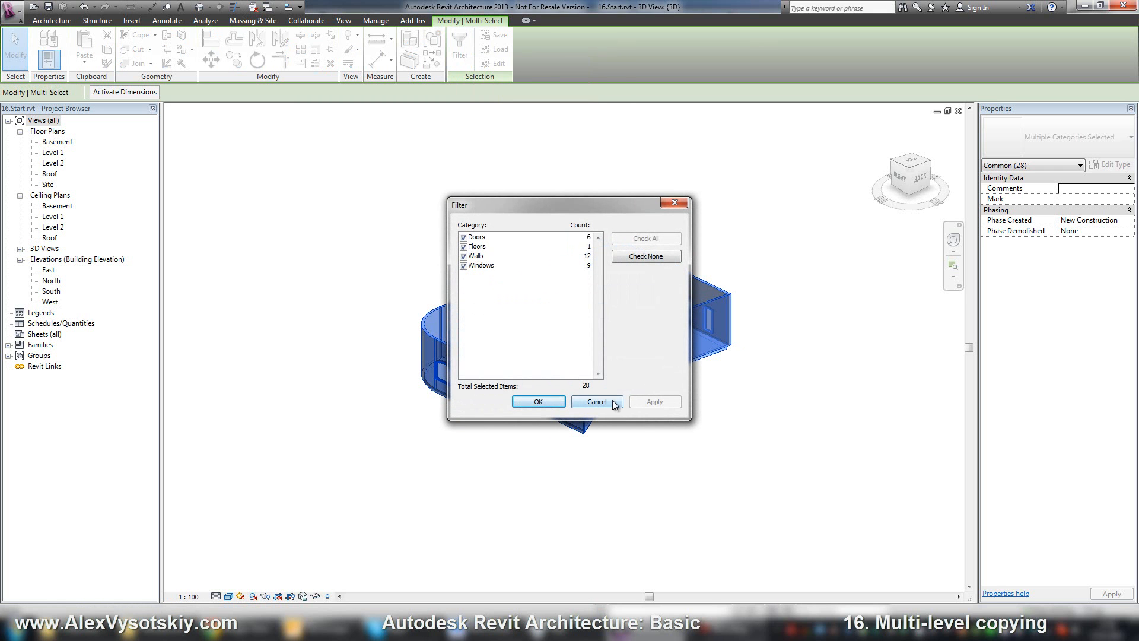
click(595, 402)
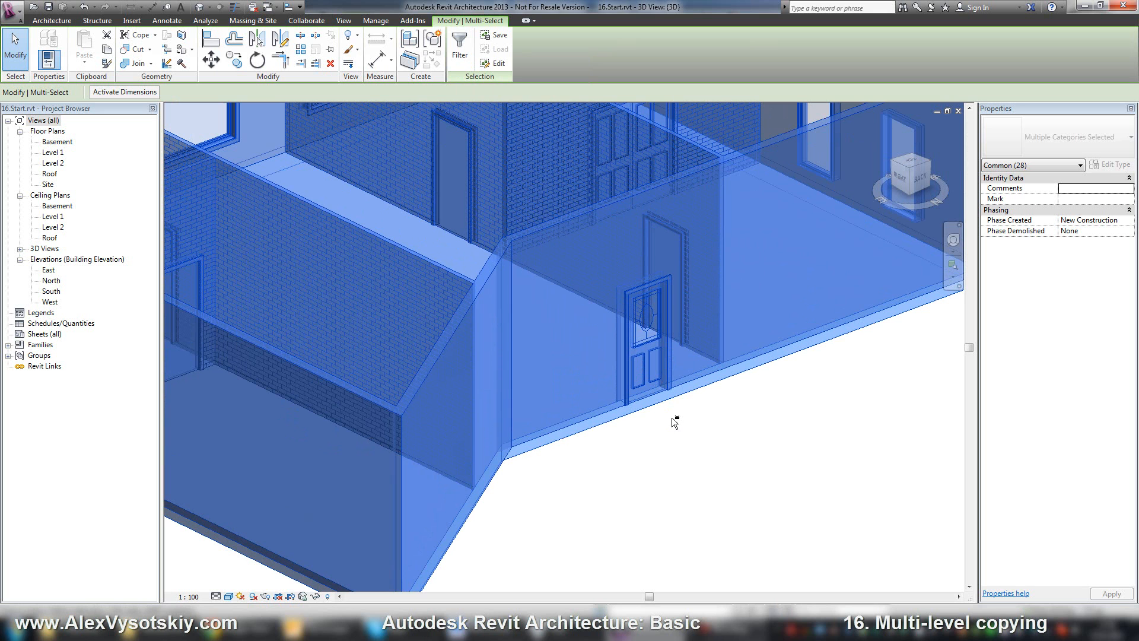
mouse_move(663, 386)
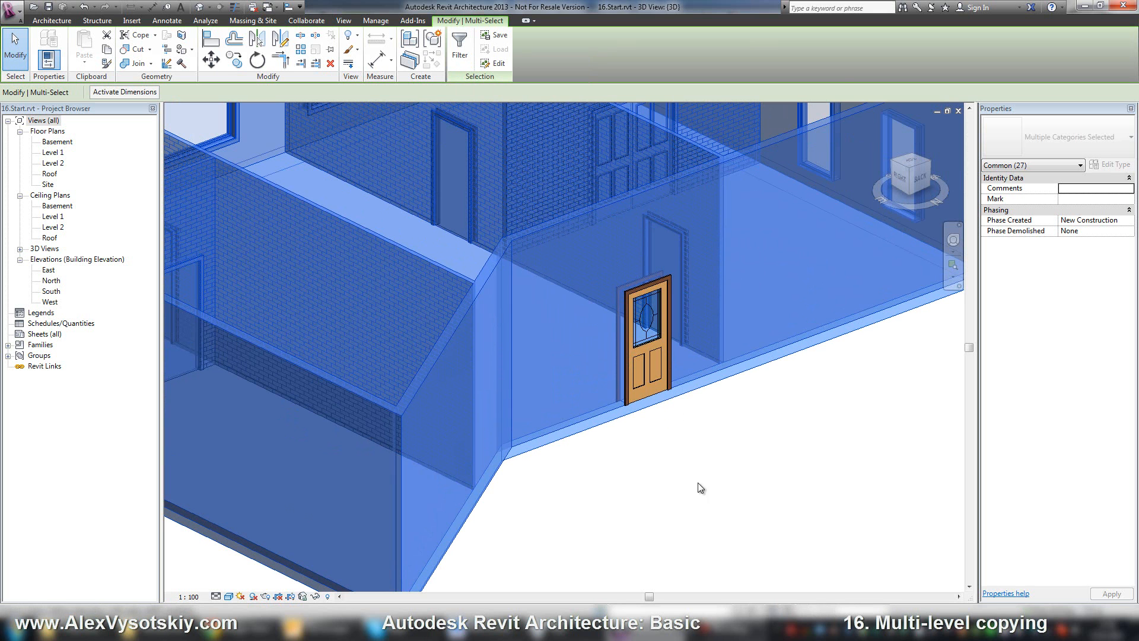
scroll(down, 3)
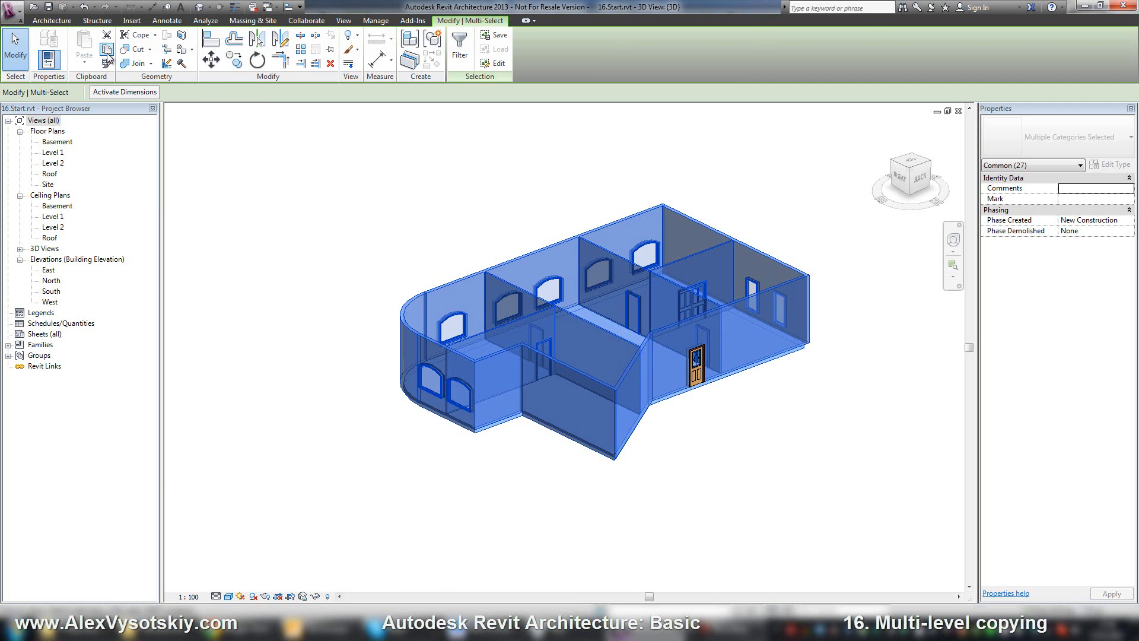
mouse_move(107, 57)
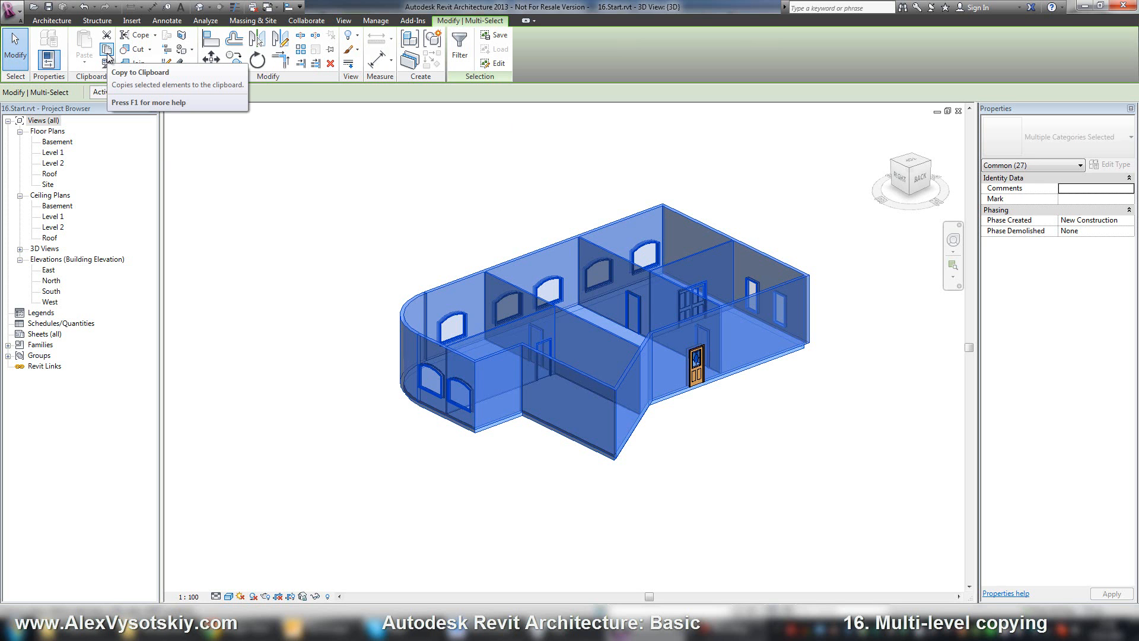
Step: Copy the 27 house elements to the clipboard and paste a duplicate beside the house
click(107, 52)
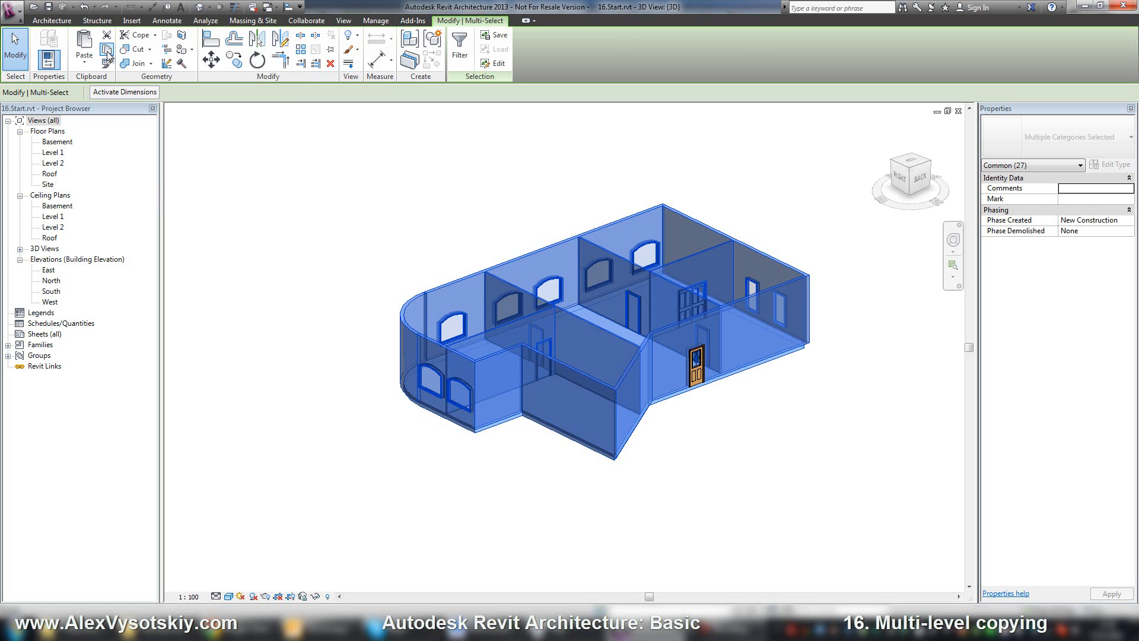
mouse_move(83, 48)
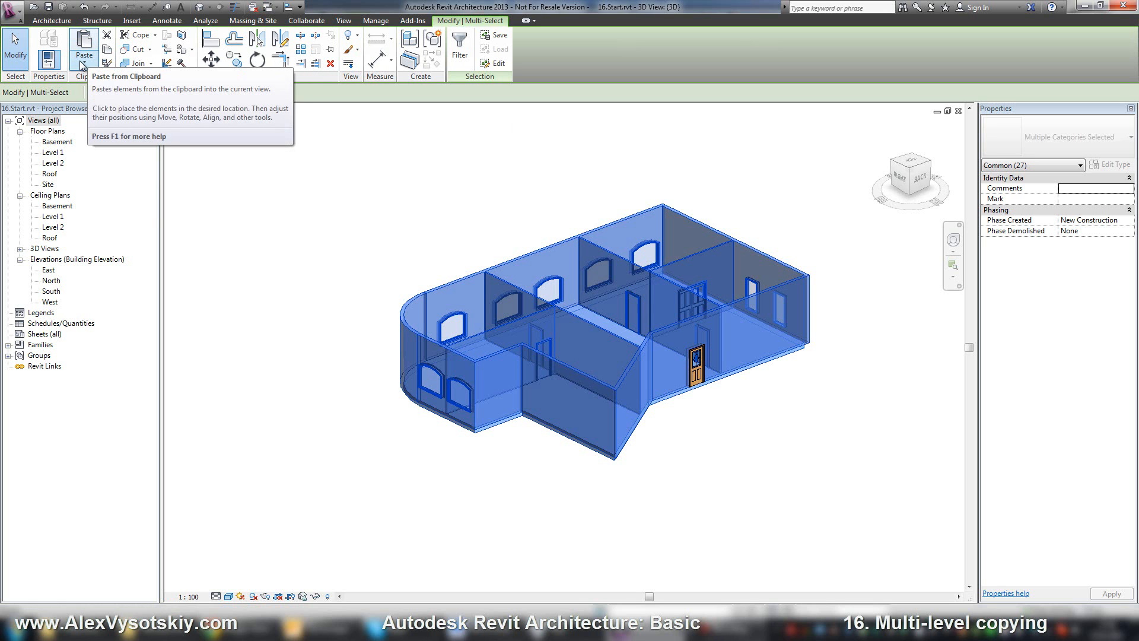
click(83, 54)
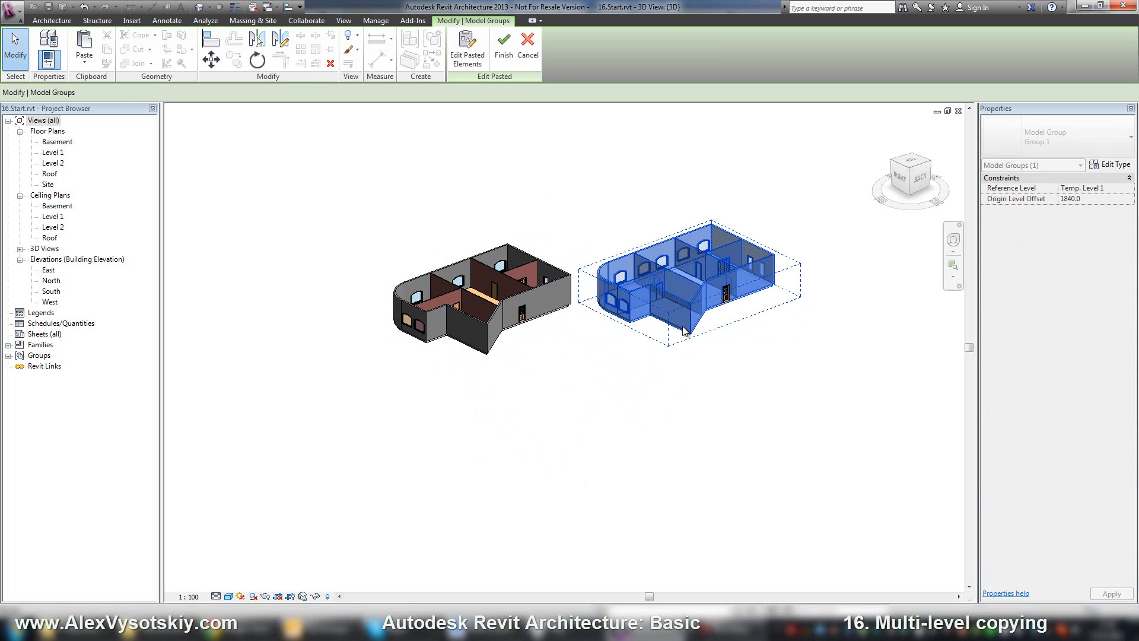
Step: Cancel the pending paste, pick Level 2 under Aligned to Selected Levels, then dismiss without pasting
click(503, 45)
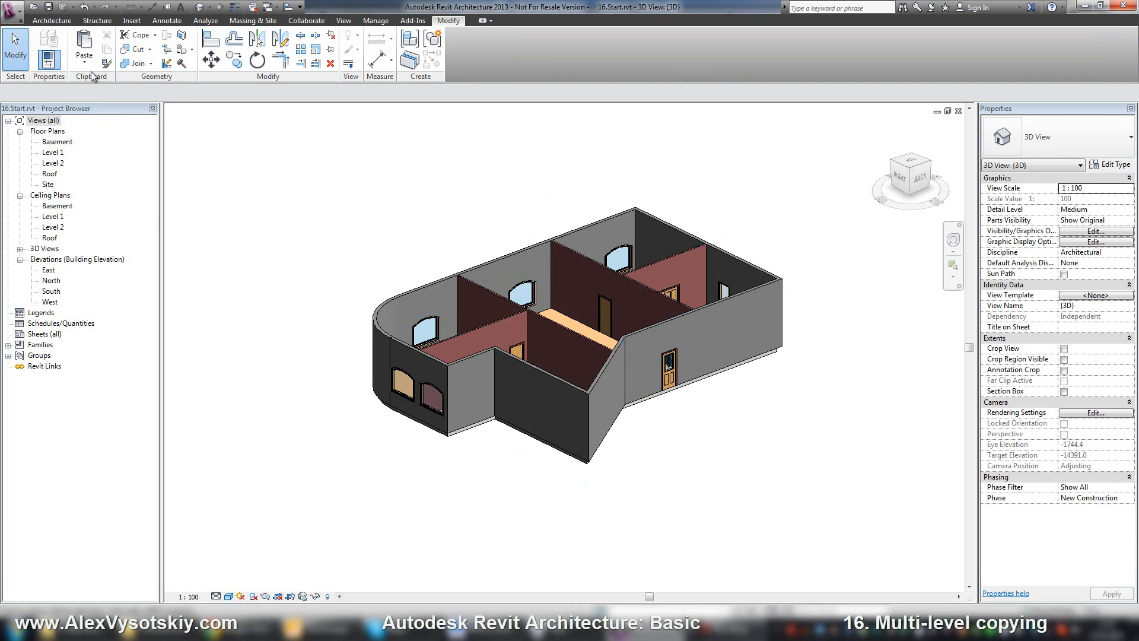
click(83, 54)
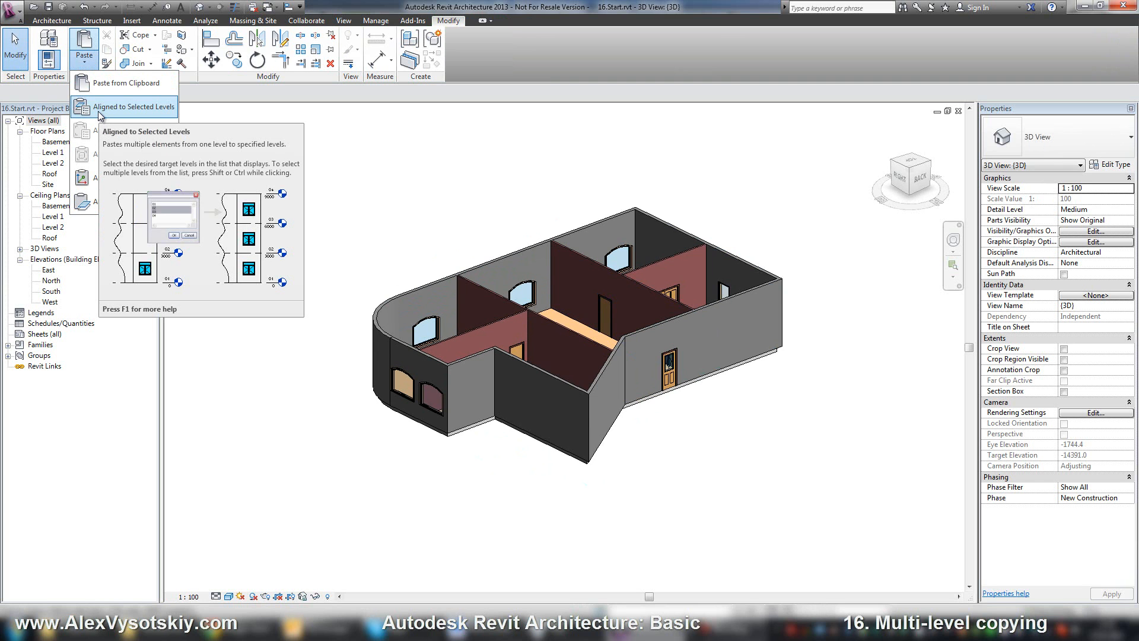
click(134, 108)
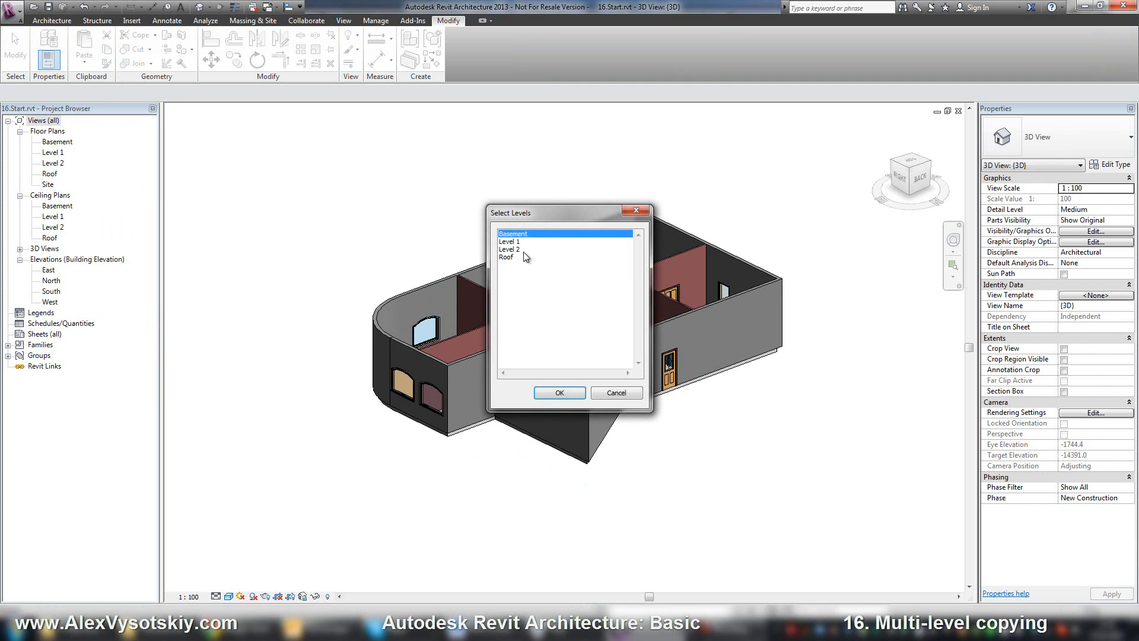
click(523, 249)
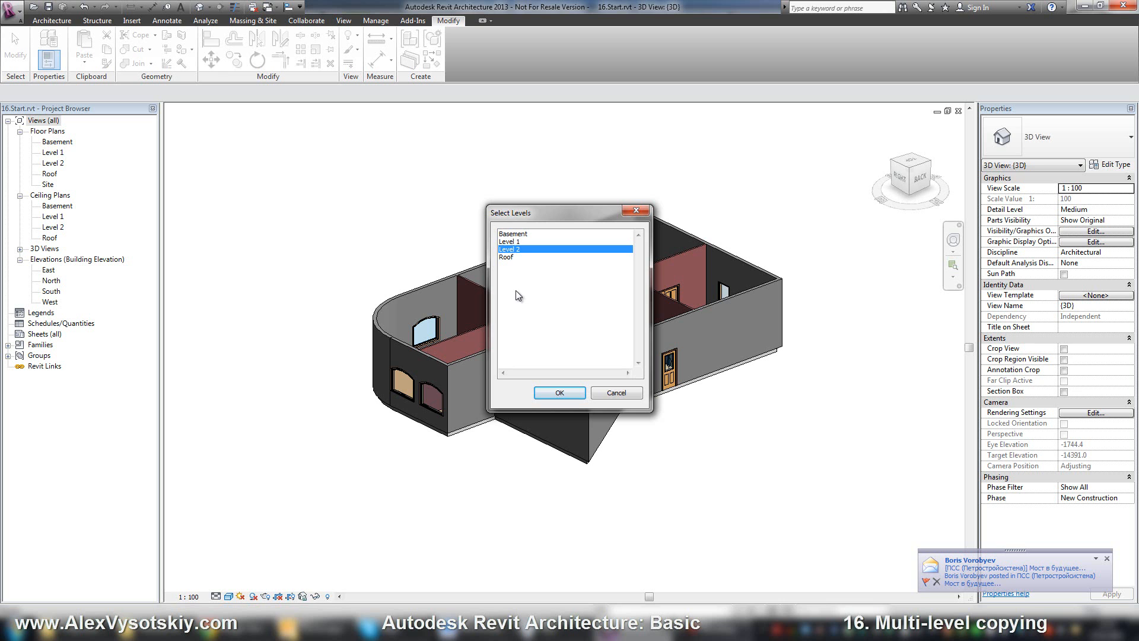
click(559, 393)
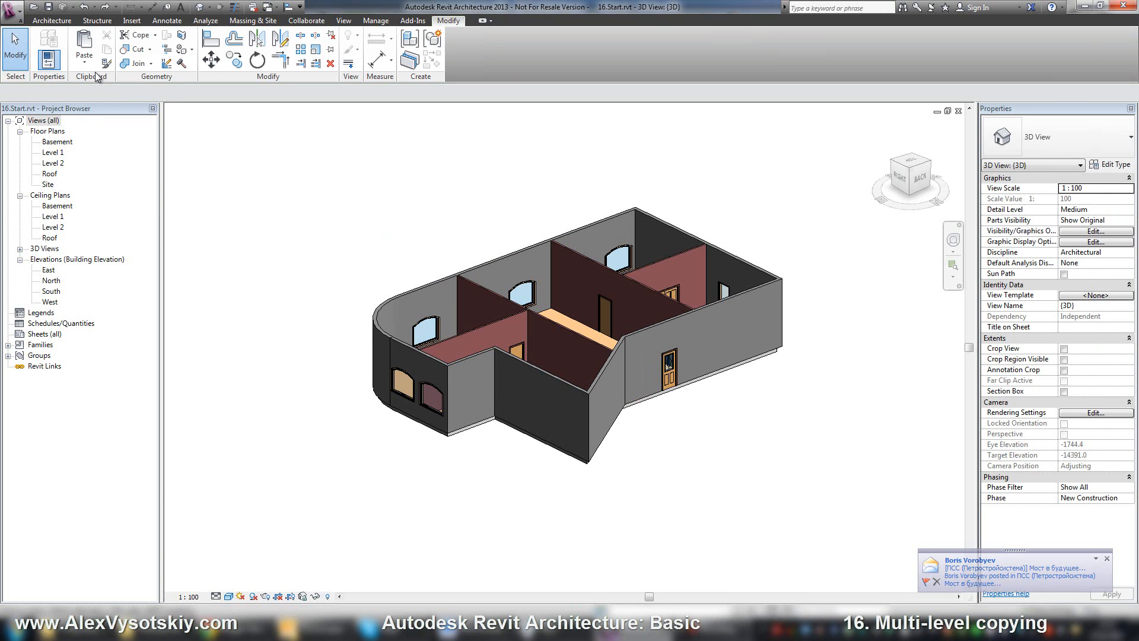
Step: Reopen the paste options and close the Select Levels dialog again without pasting
click(83, 58)
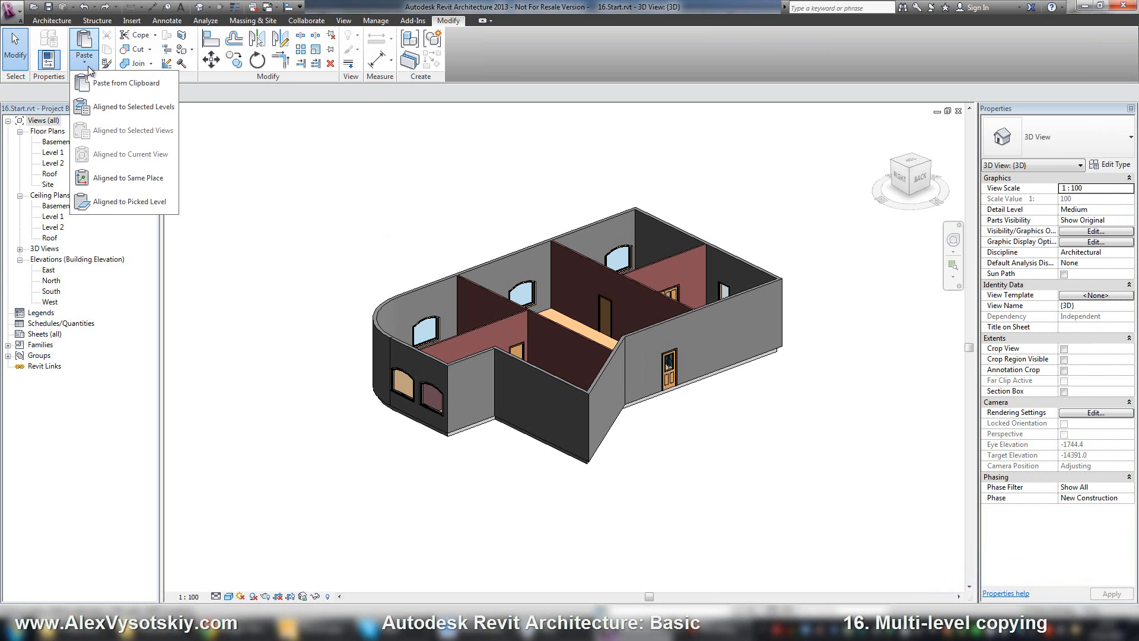
mouse_move(97, 100)
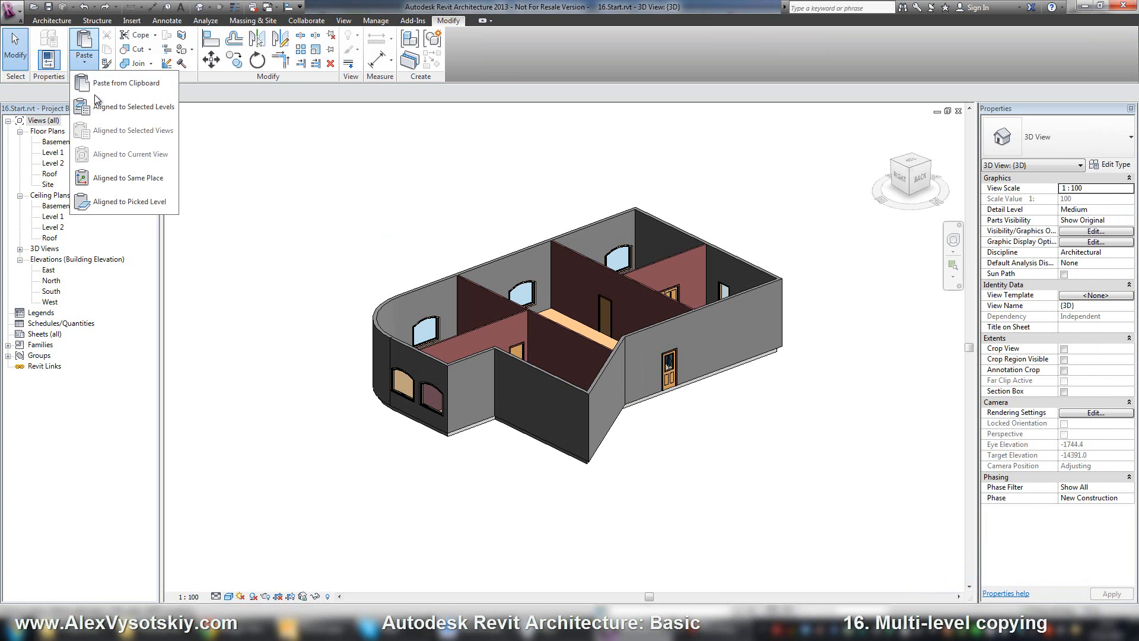
mouse_move(125, 130)
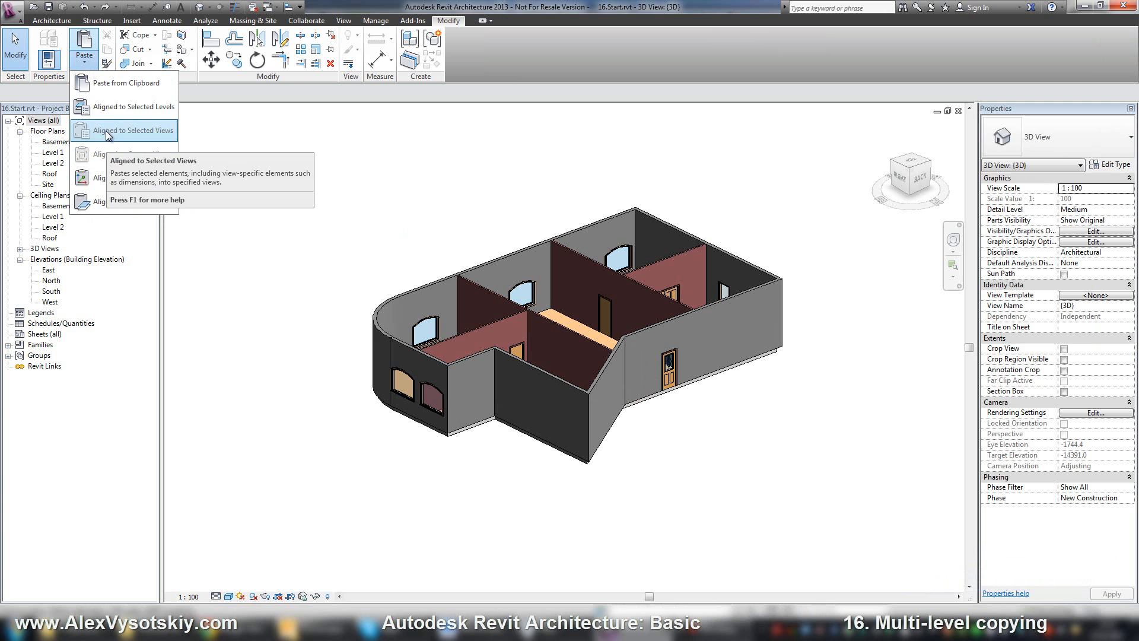
mouse_move(119, 144)
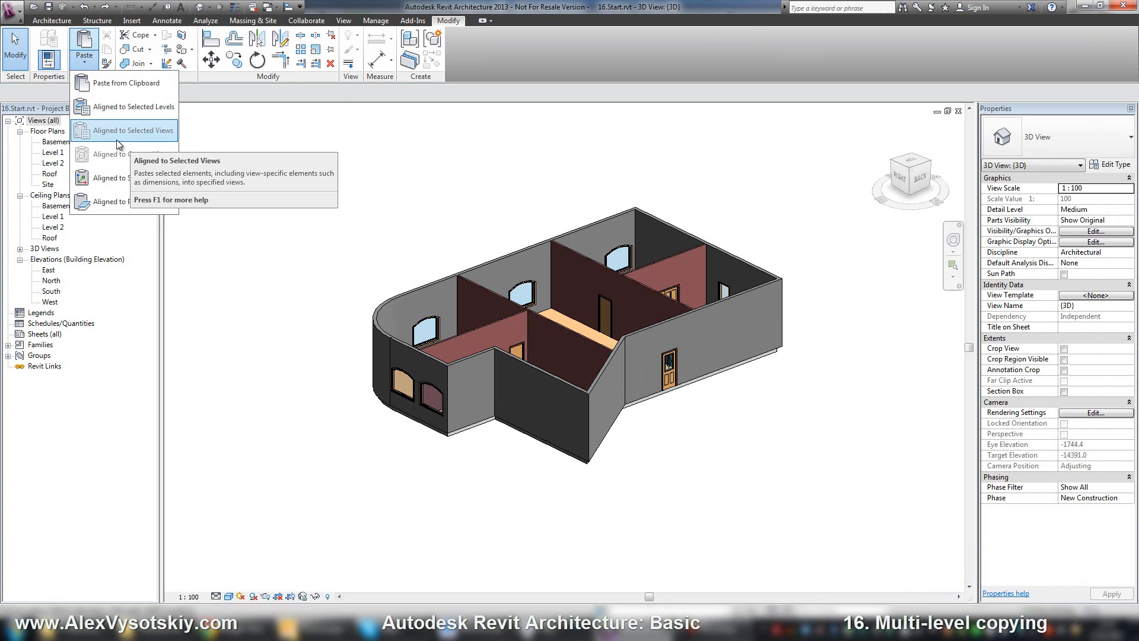
mouse_move(176, 140)
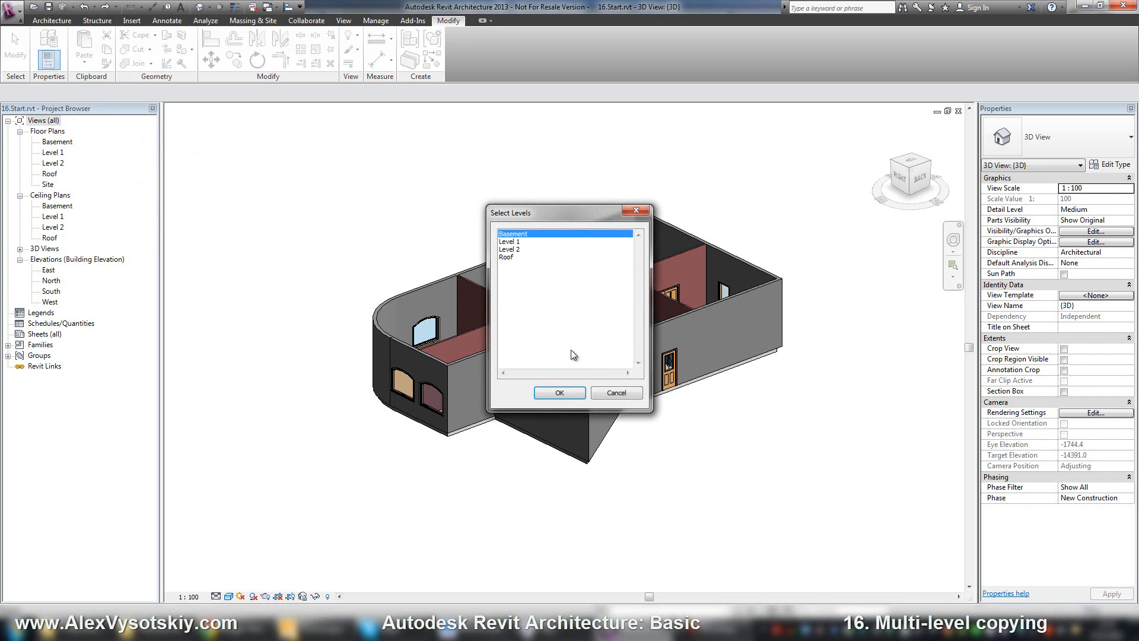
click(559, 393)
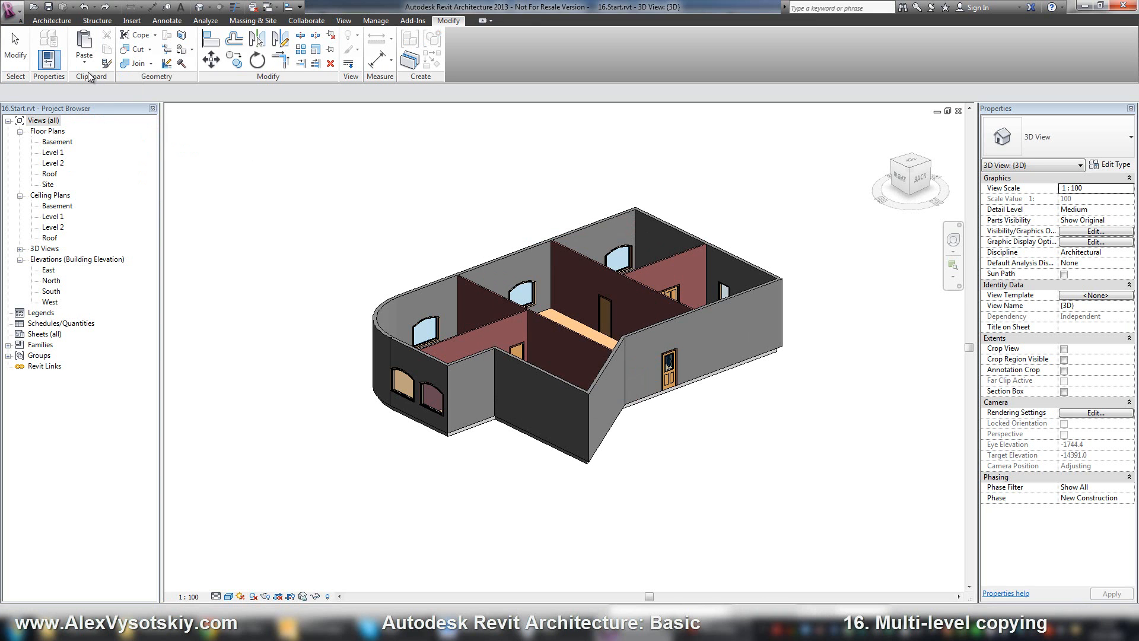
click(83, 52)
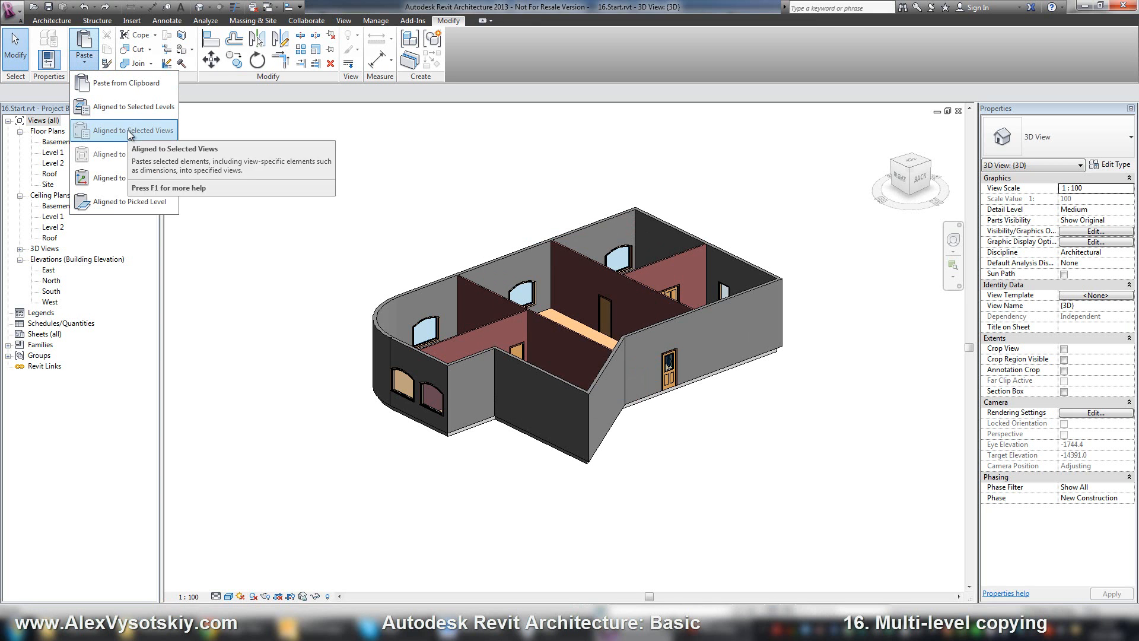
mouse_move(123, 154)
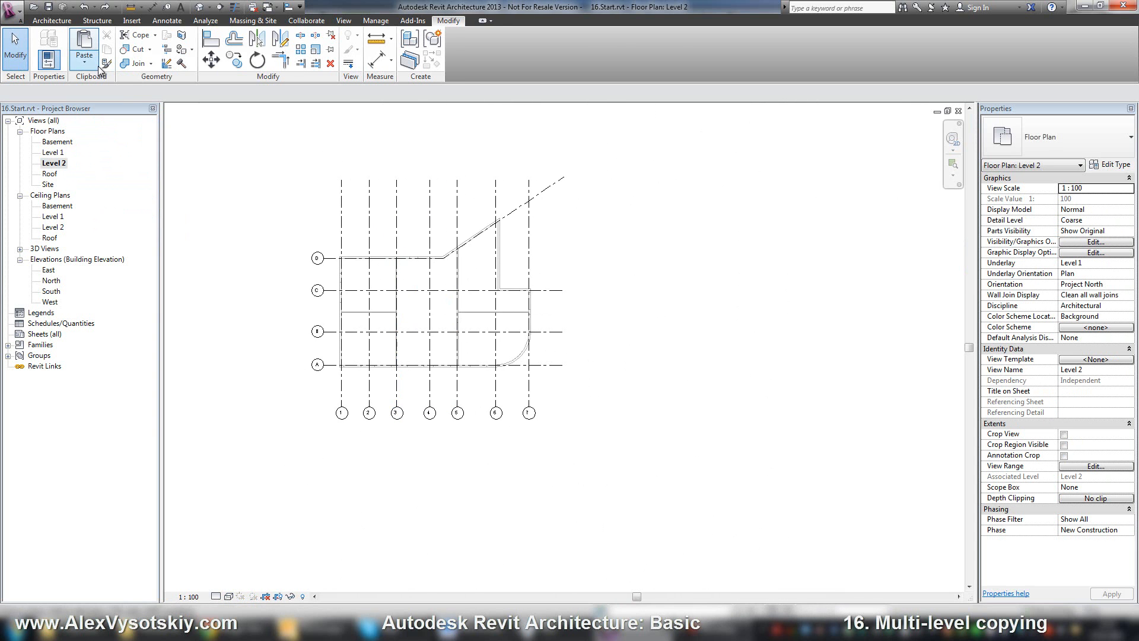
Step: Review the paste options, then return to the default 3D view of the house
click(83, 44)
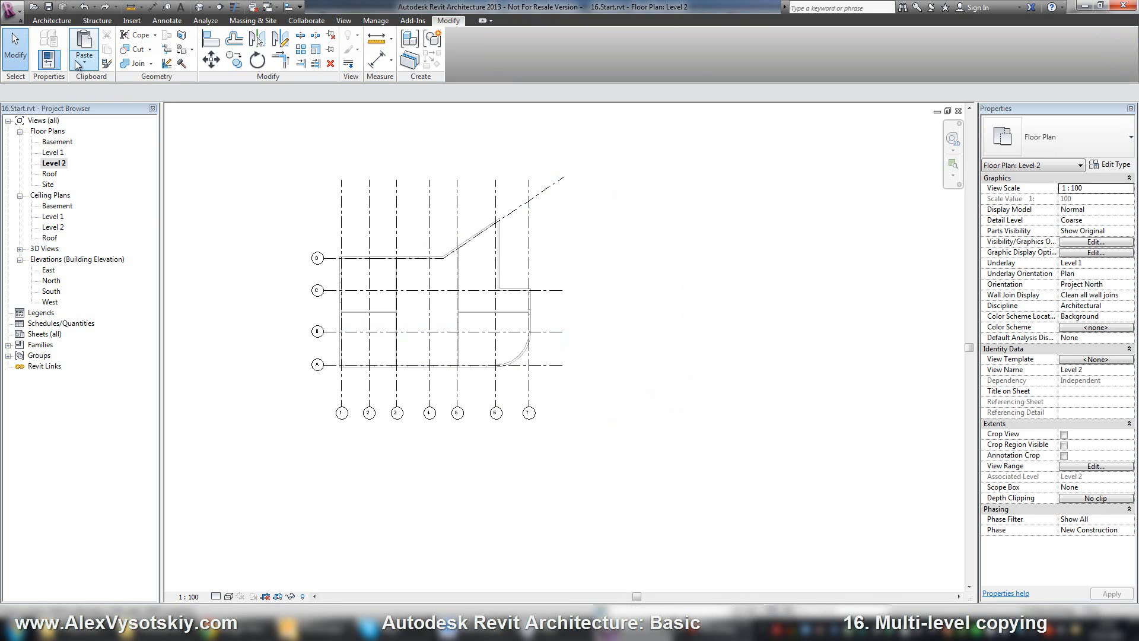
click(83, 56)
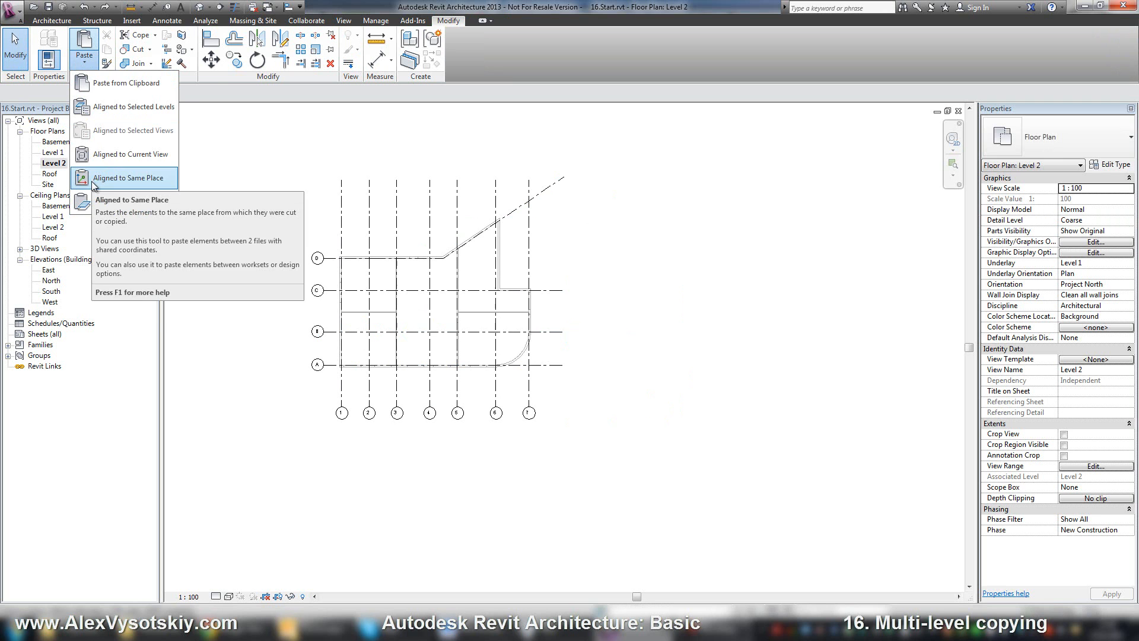
click(127, 177)
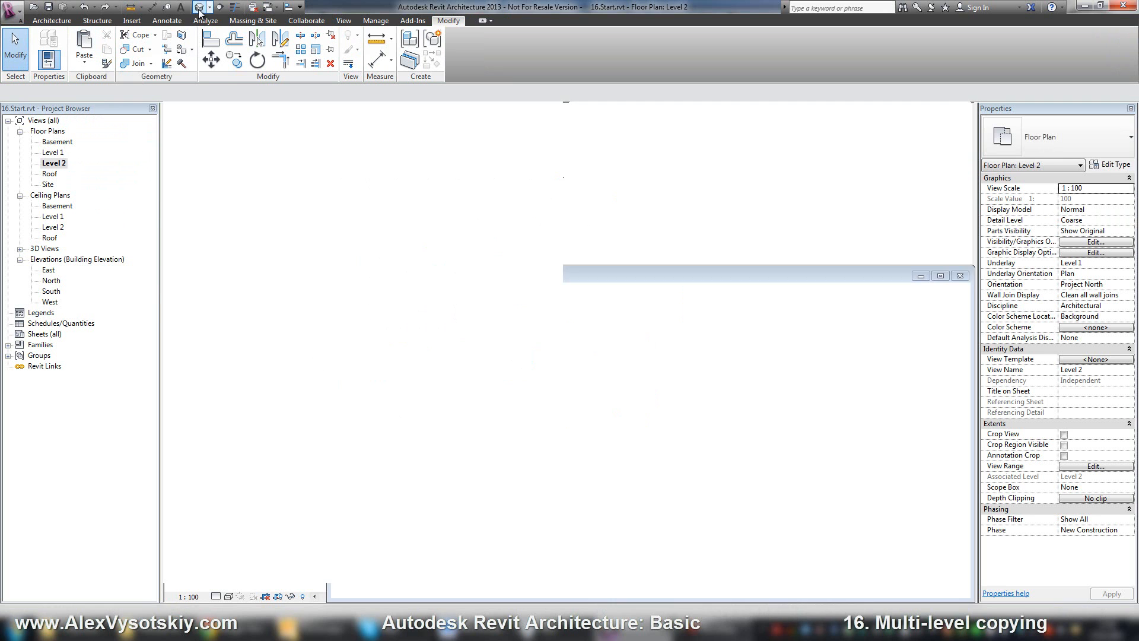
Step: Paste the 27 elements Aligned to Same Place, triggering the identical-instances warning
click(83, 51)
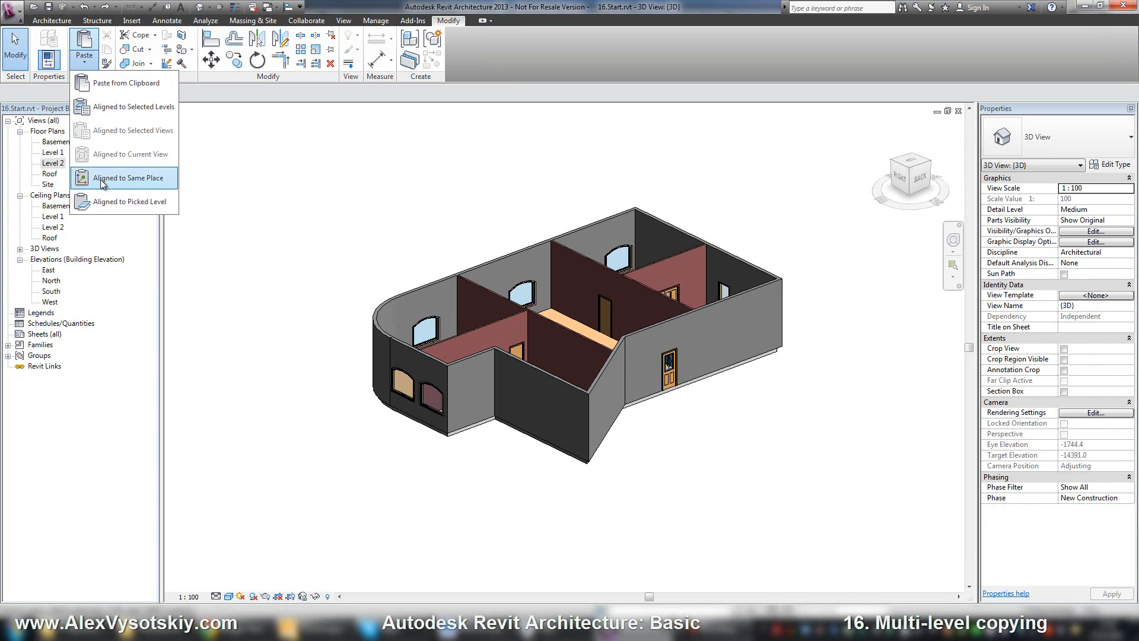
click(132, 178)
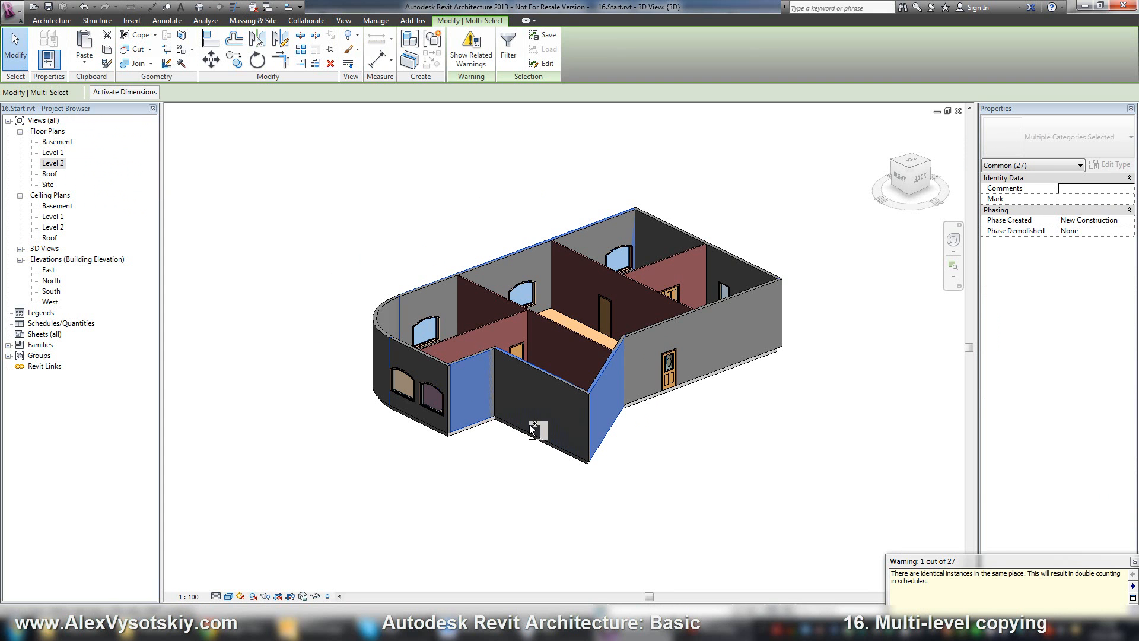
click(83, 51)
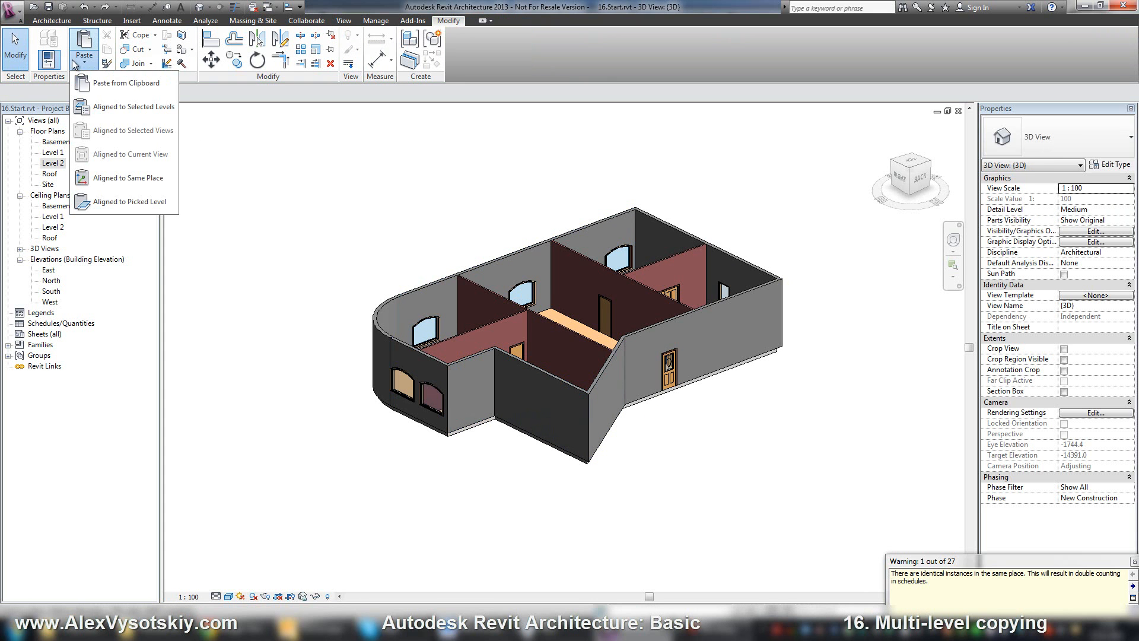
mouse_move(123, 201)
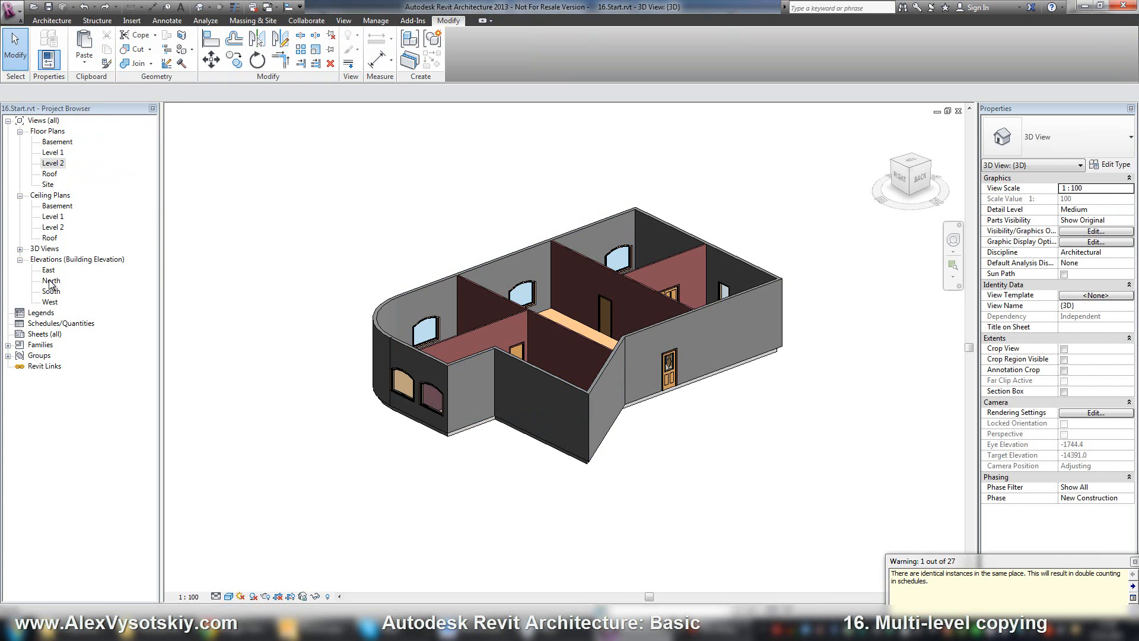
Step: Open the North building elevation from the Project Browser and bring up the paste options
double_click(51, 281)
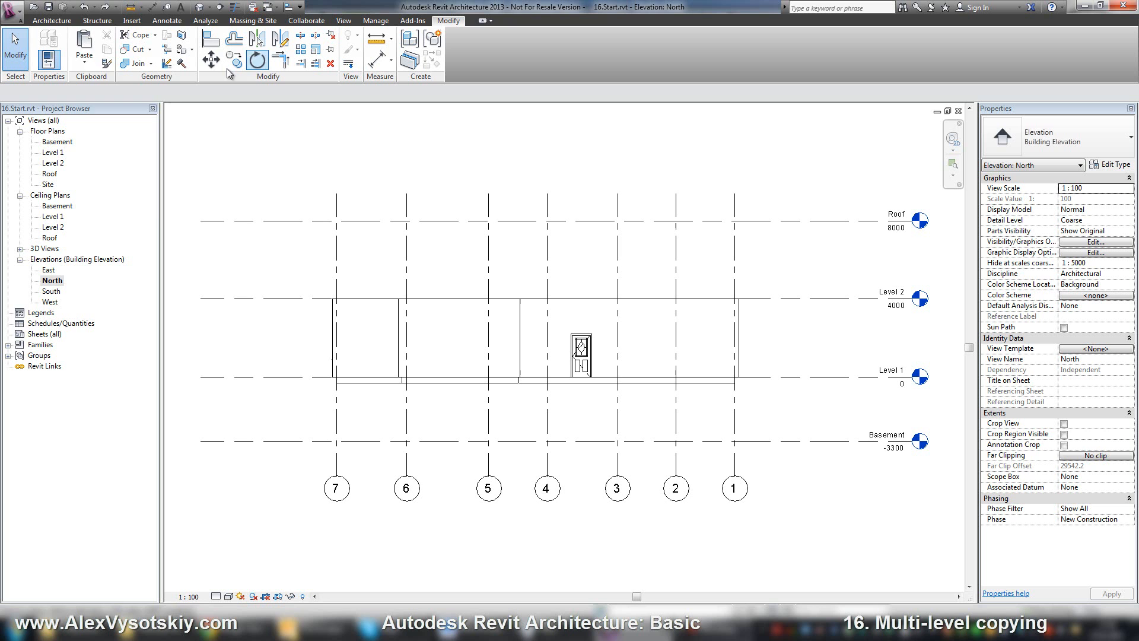
click(83, 44)
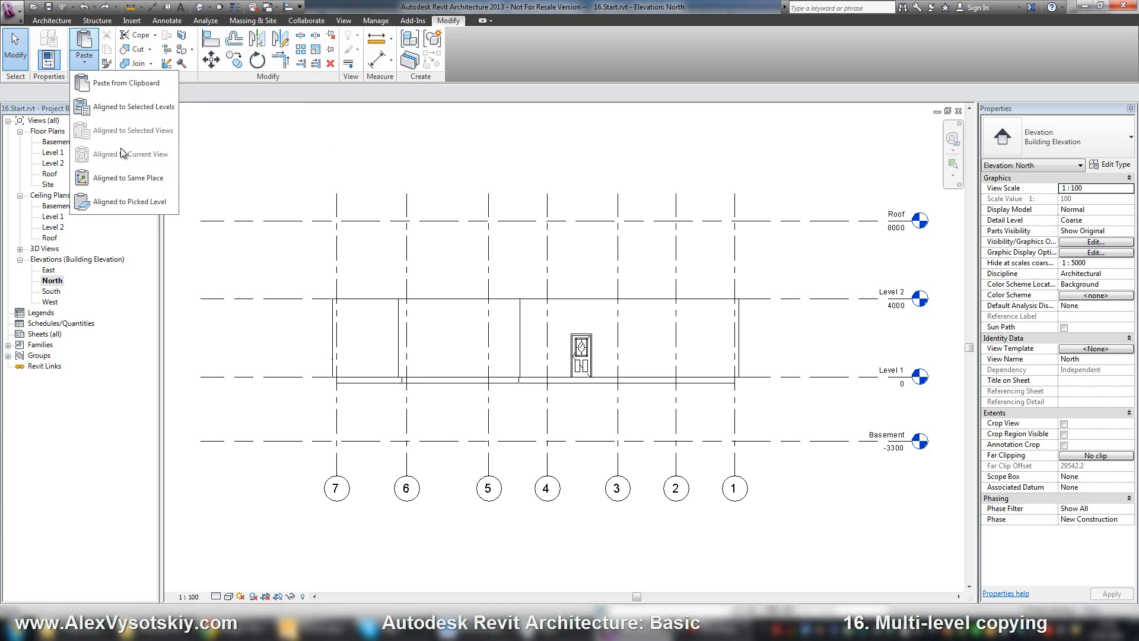
mouse_move(134, 131)
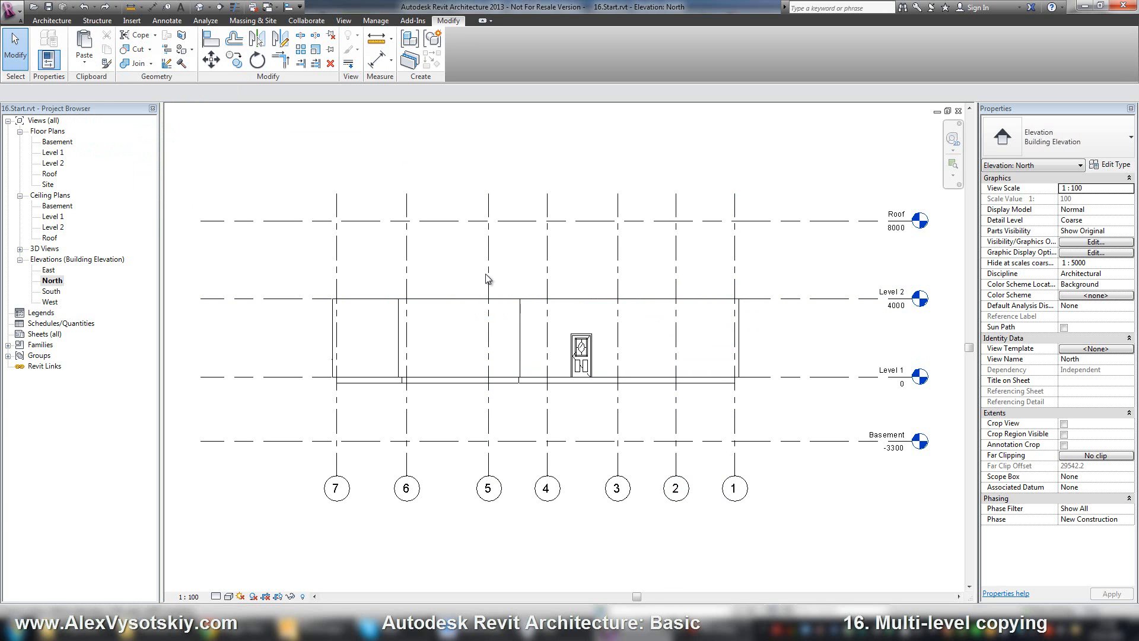
mouse_move(477, 366)
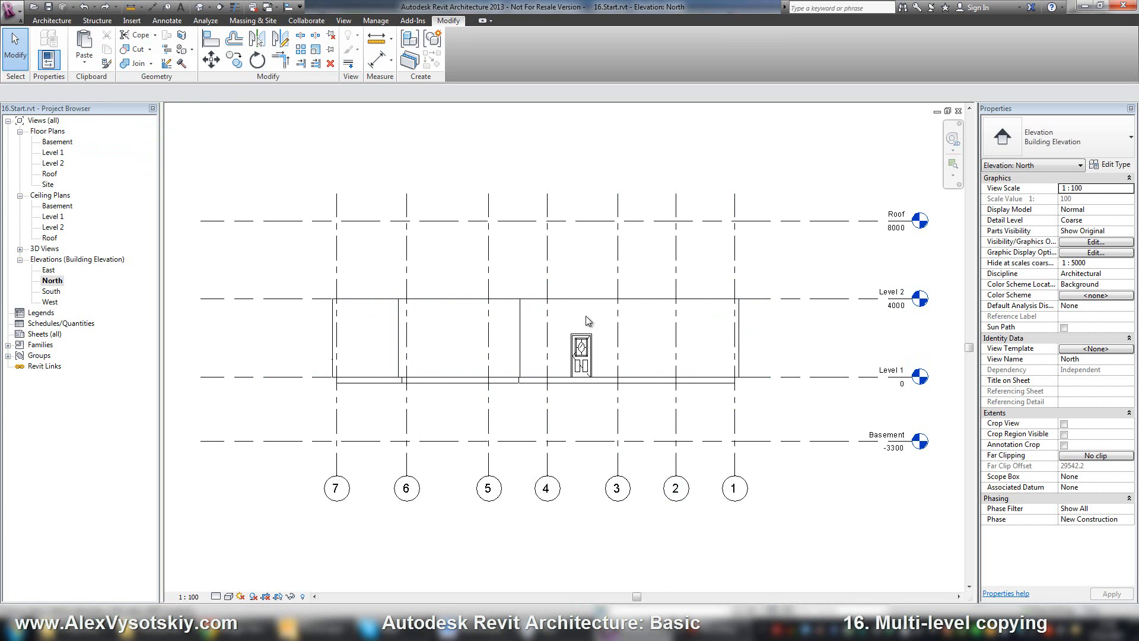
Step: Paste the copied elements Aligned to Selected Levels onto both Basement and Level 2
click(83, 45)
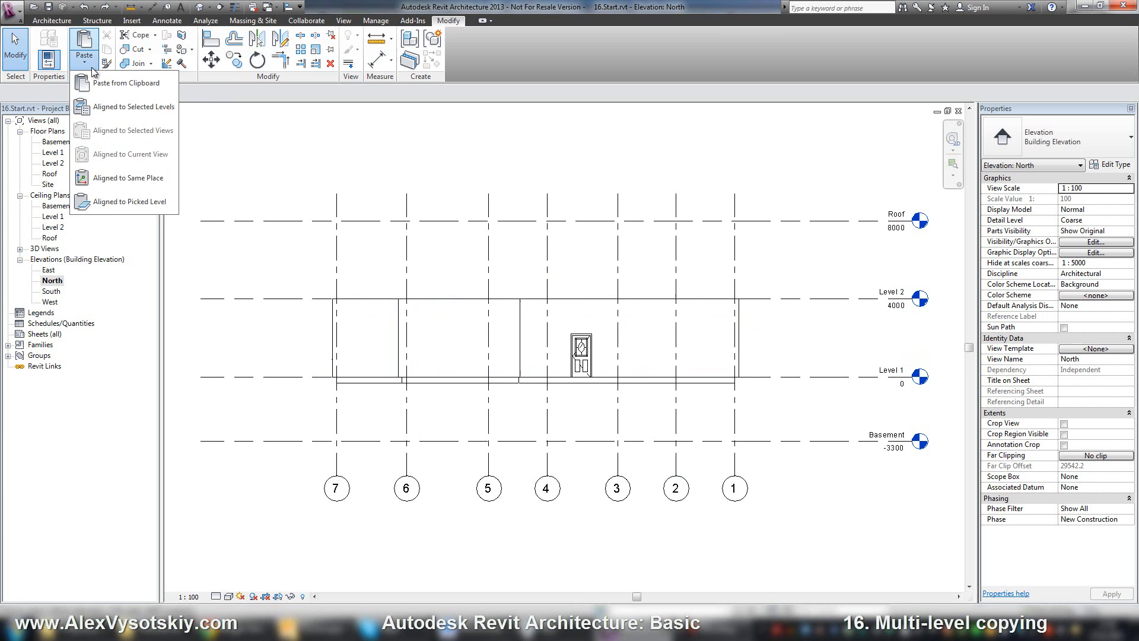
click(132, 105)
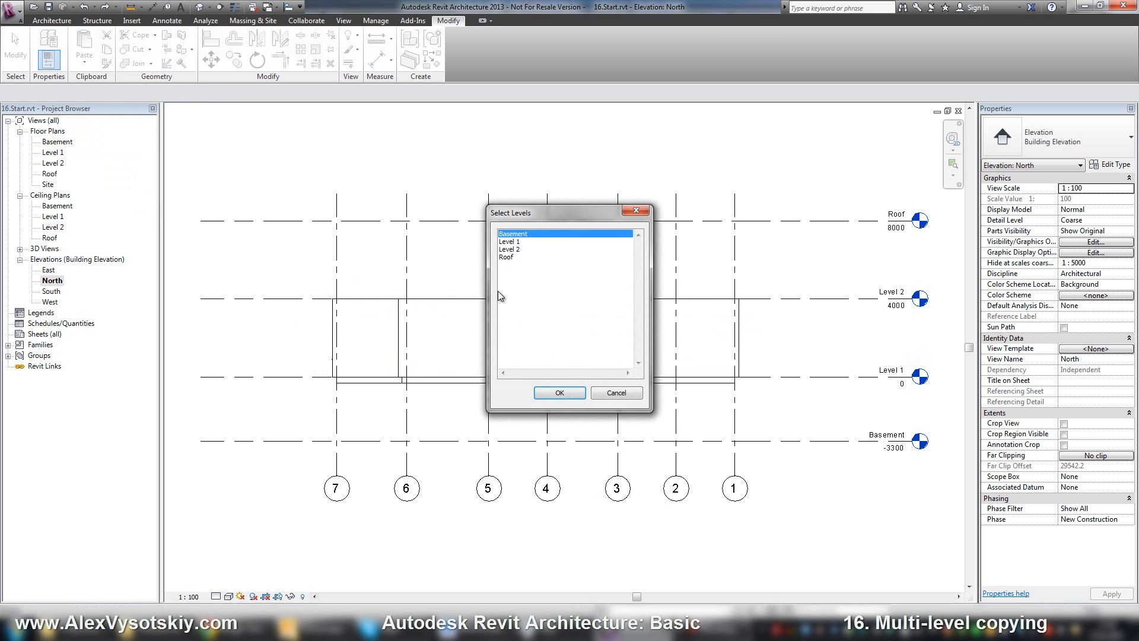
click(510, 248)
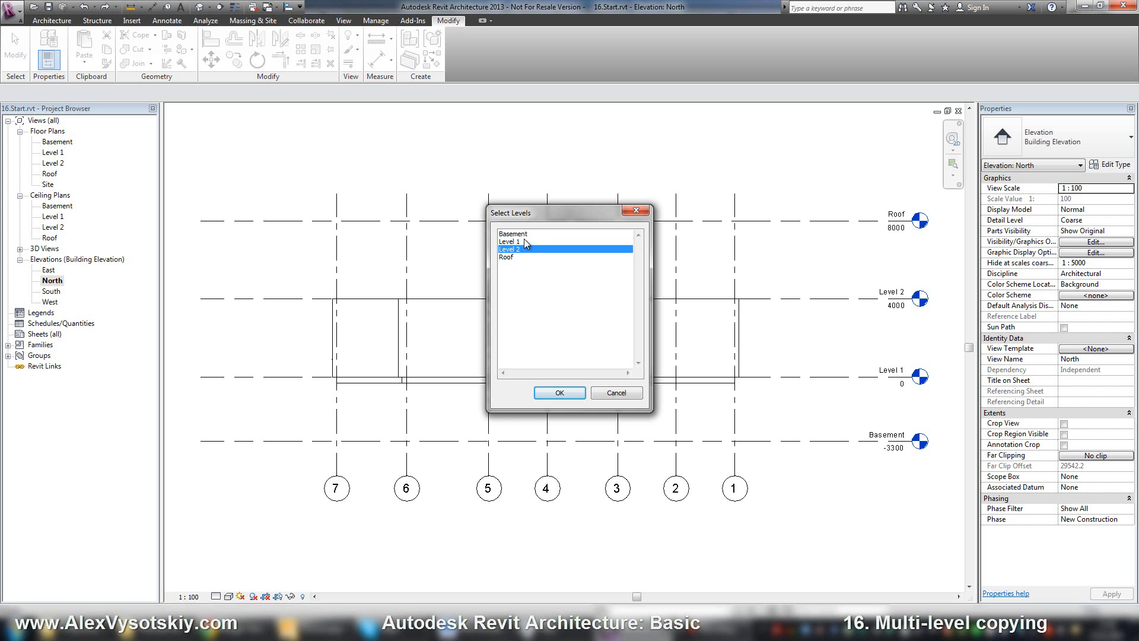
click(513, 233)
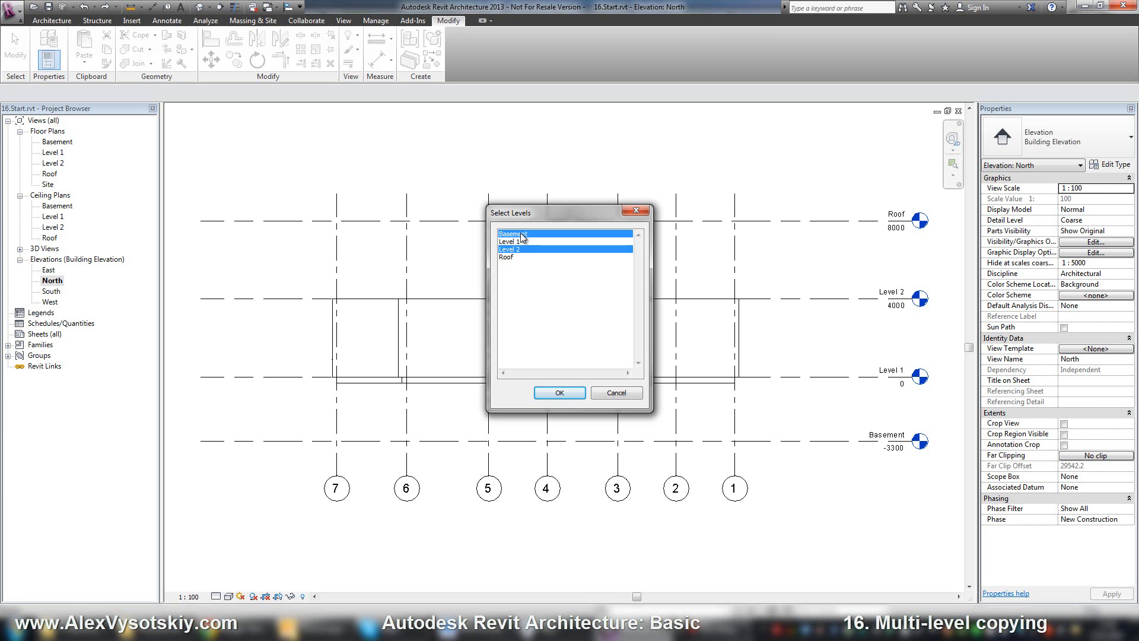
click(559, 393)
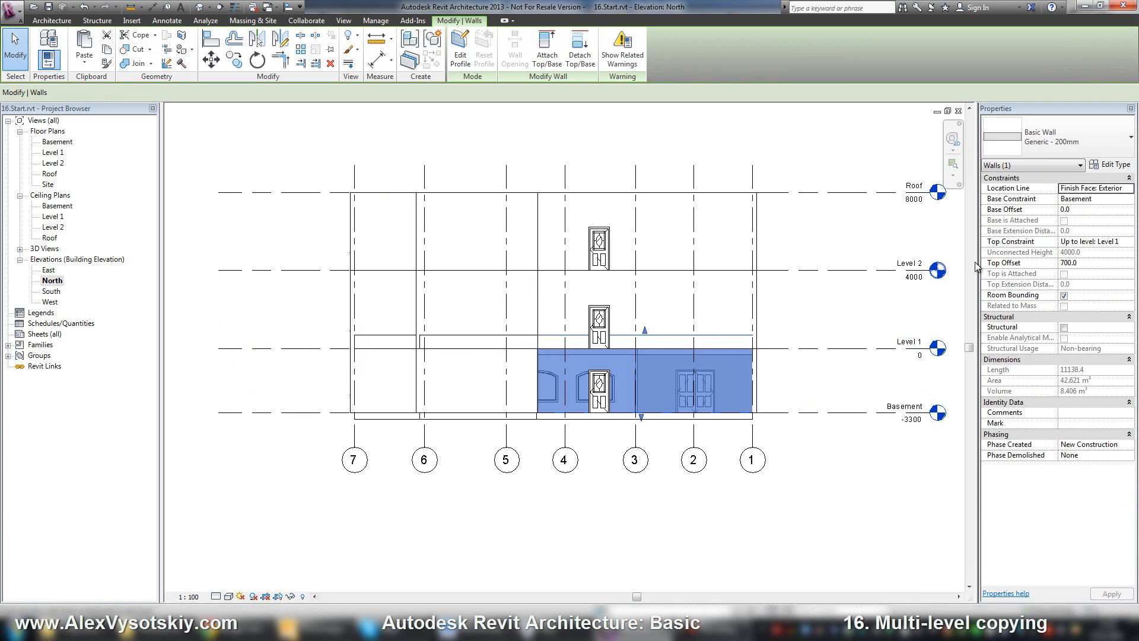
mouse_move(897, 290)
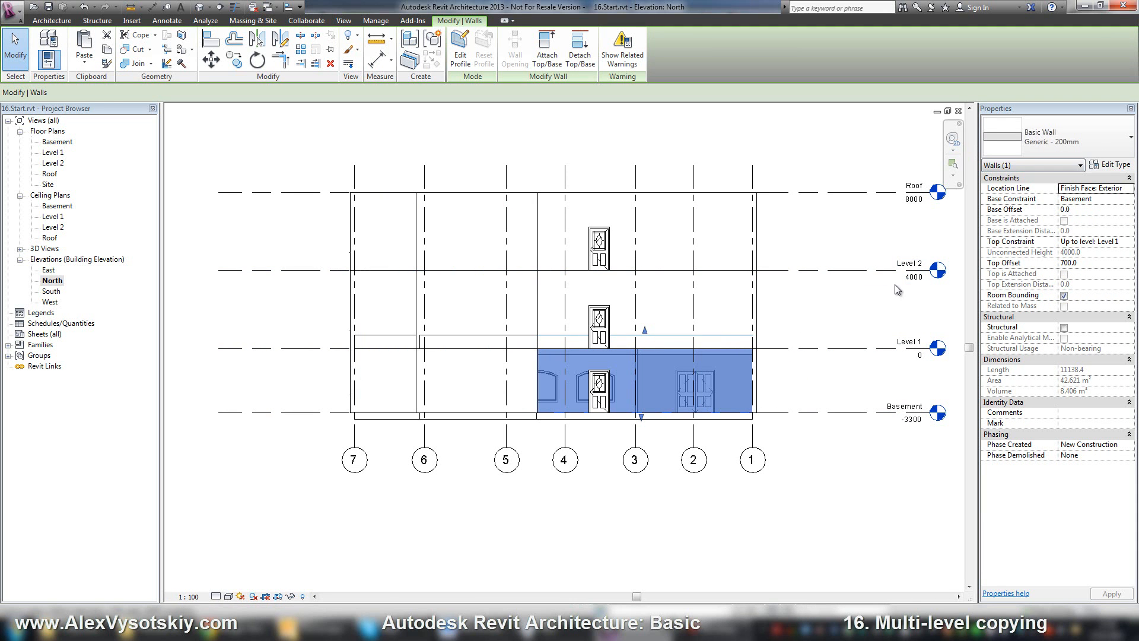
mouse_move(1020, 252)
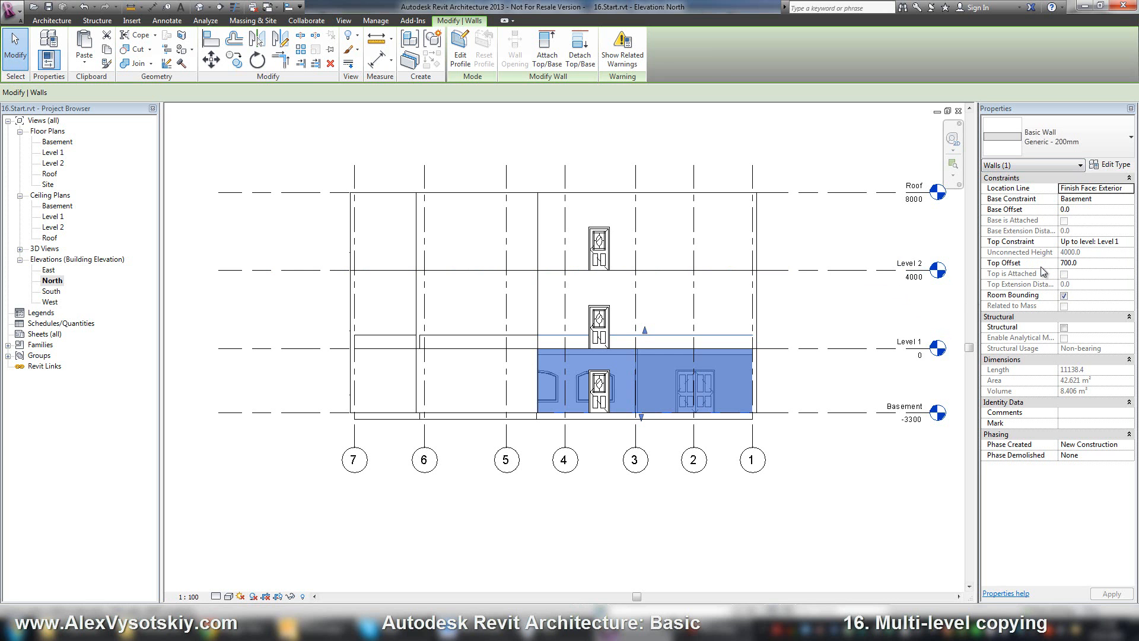
mouse_move(1040, 260)
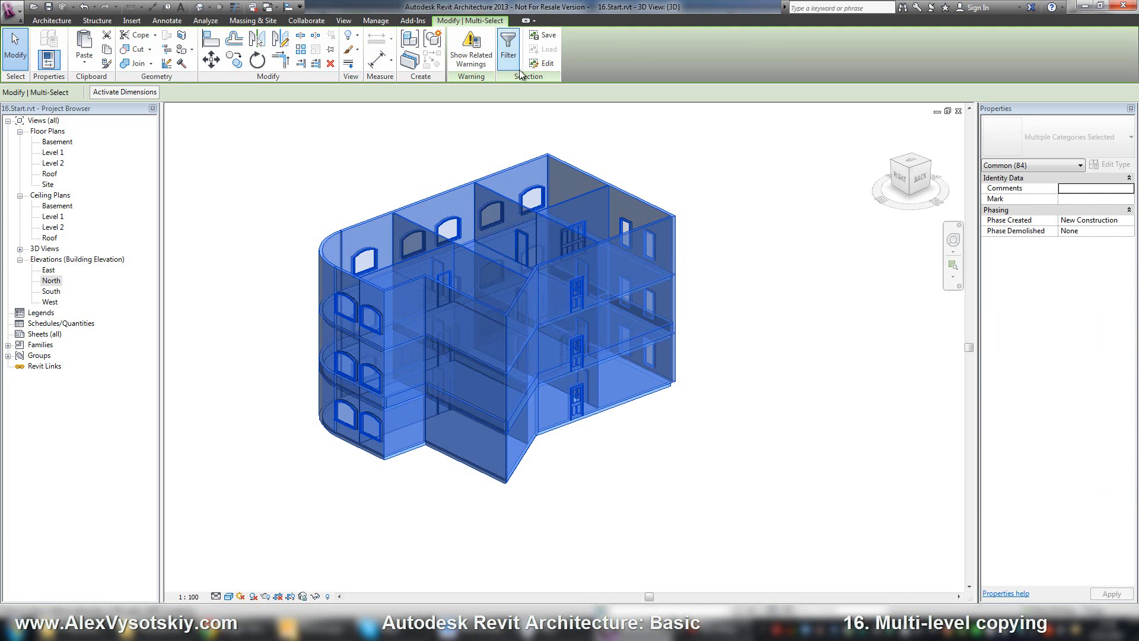
Step: Filter the selection down to the Walls category only, keeping the 36 walls
click(507, 50)
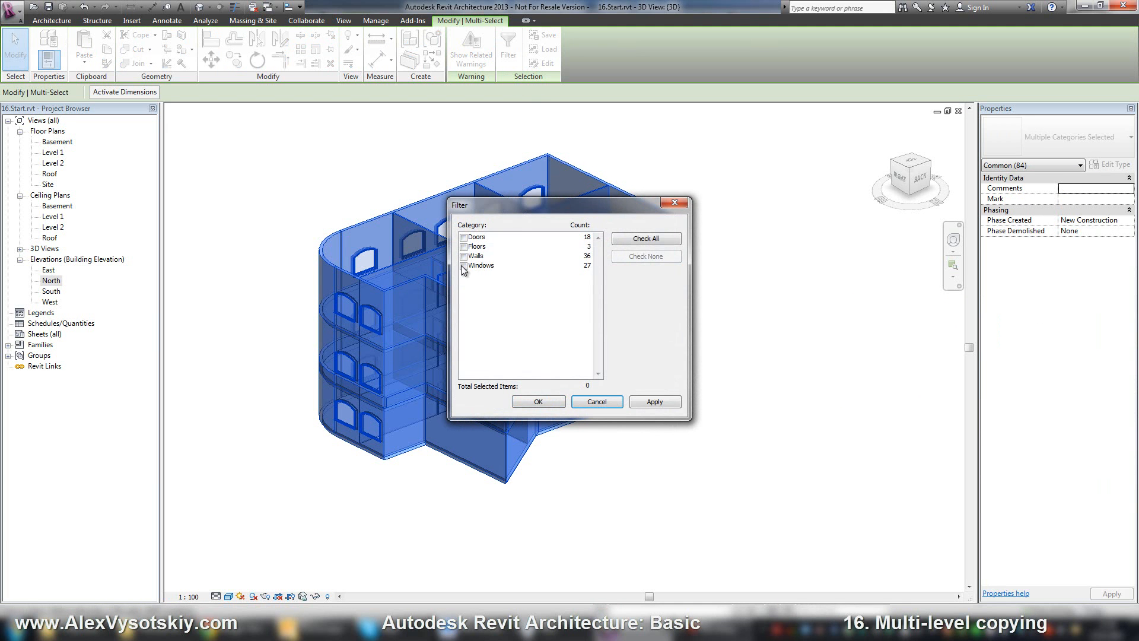
click(464, 257)
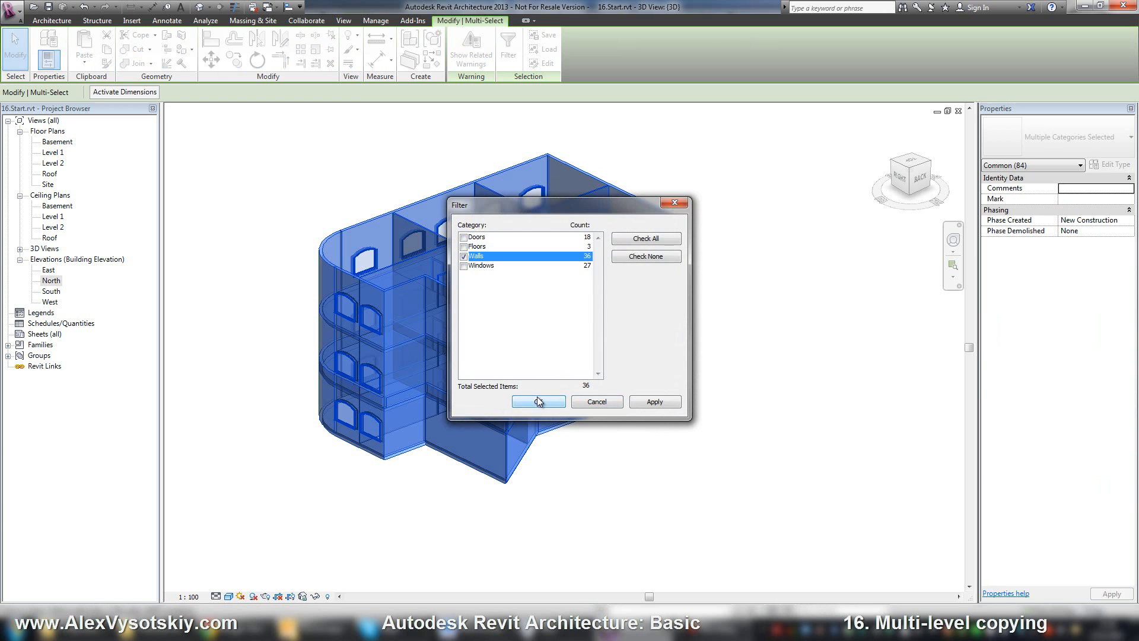
click(538, 401)
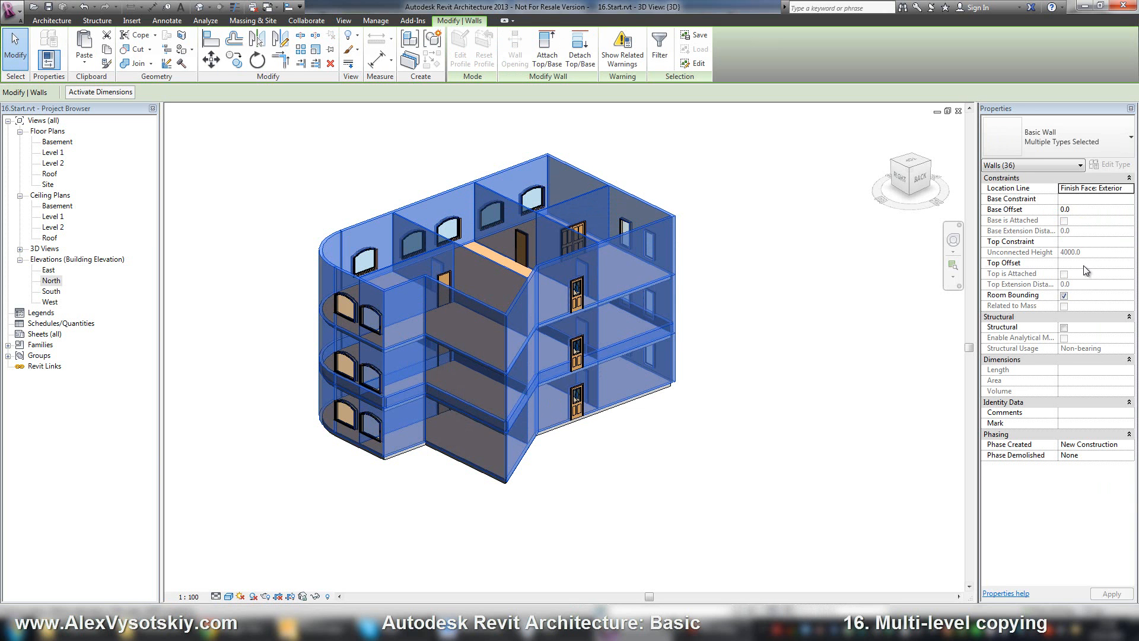
click(1095, 262)
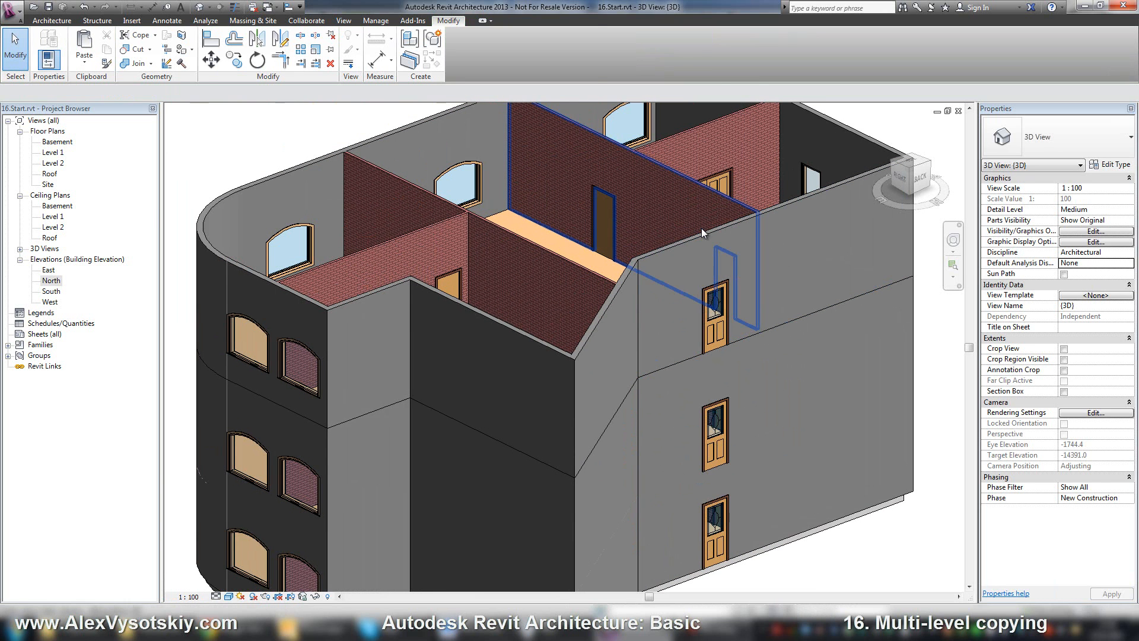
Step: Deselect and undo the level-aligned paste, restoring the single-storey house
click(698, 261)
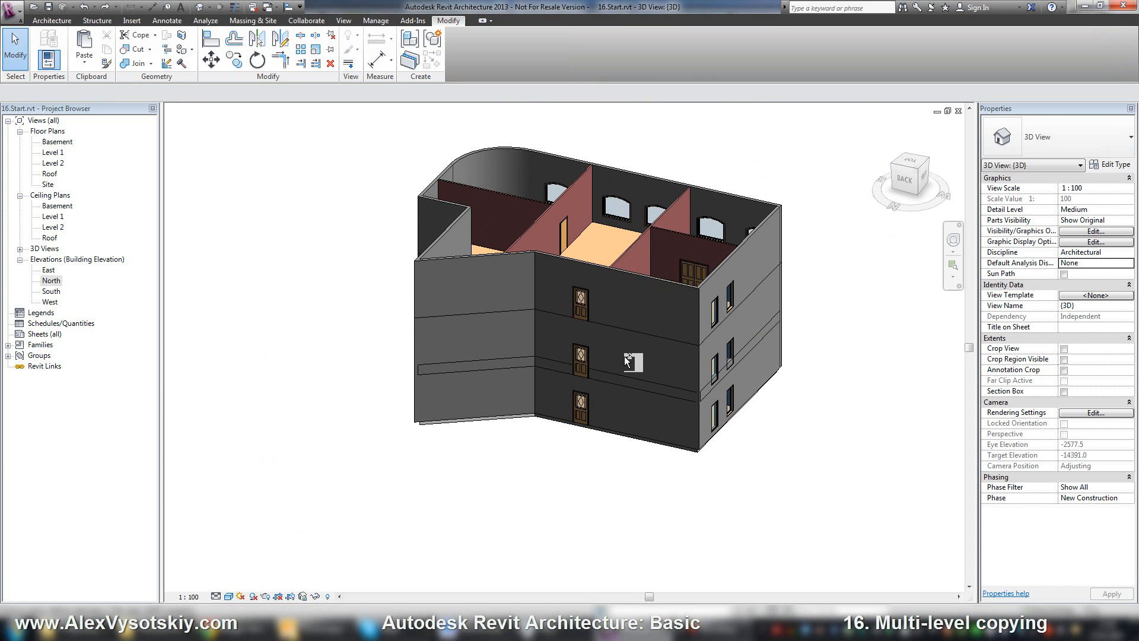
click(629, 360)
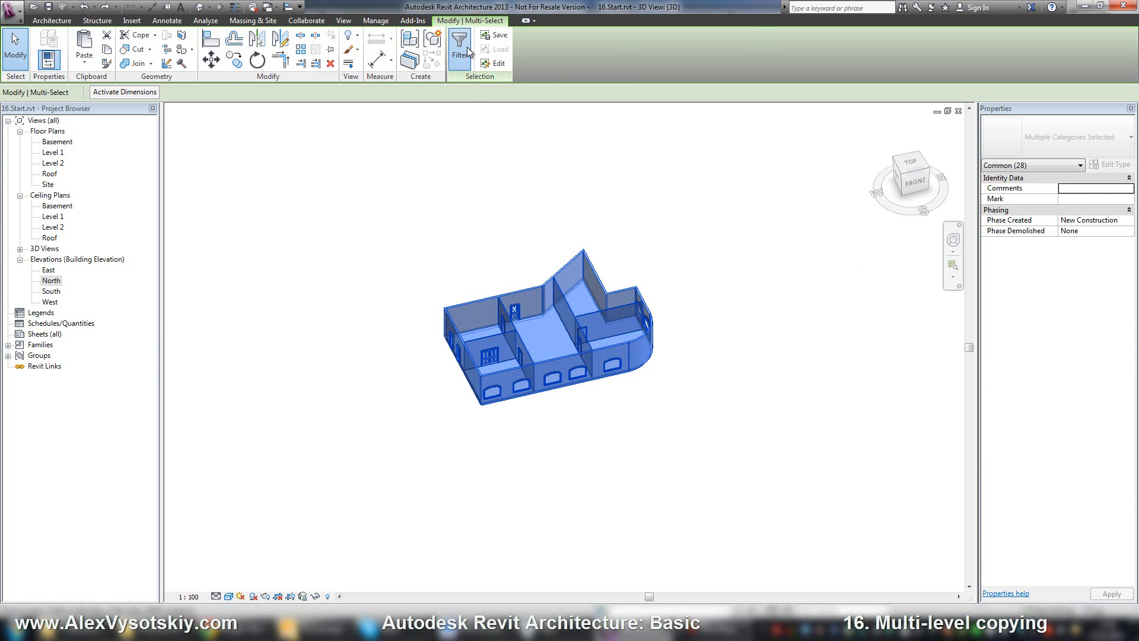
Step: Filter the selection to the 12 walls and constrain them from Basement up to Level 2
click(458, 50)
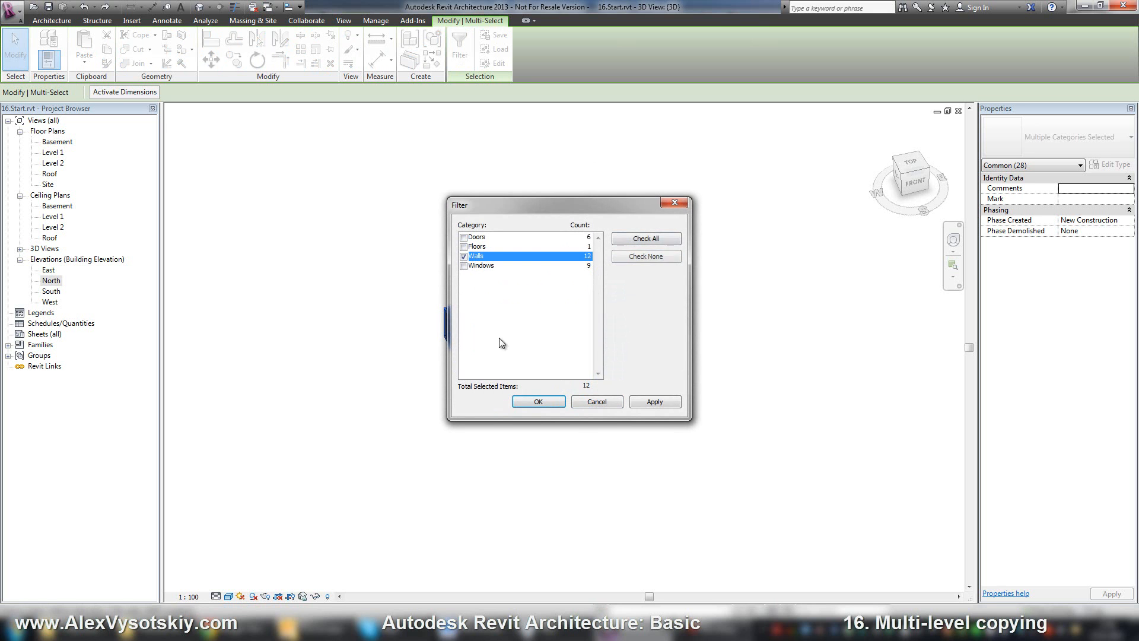
click(536, 401)
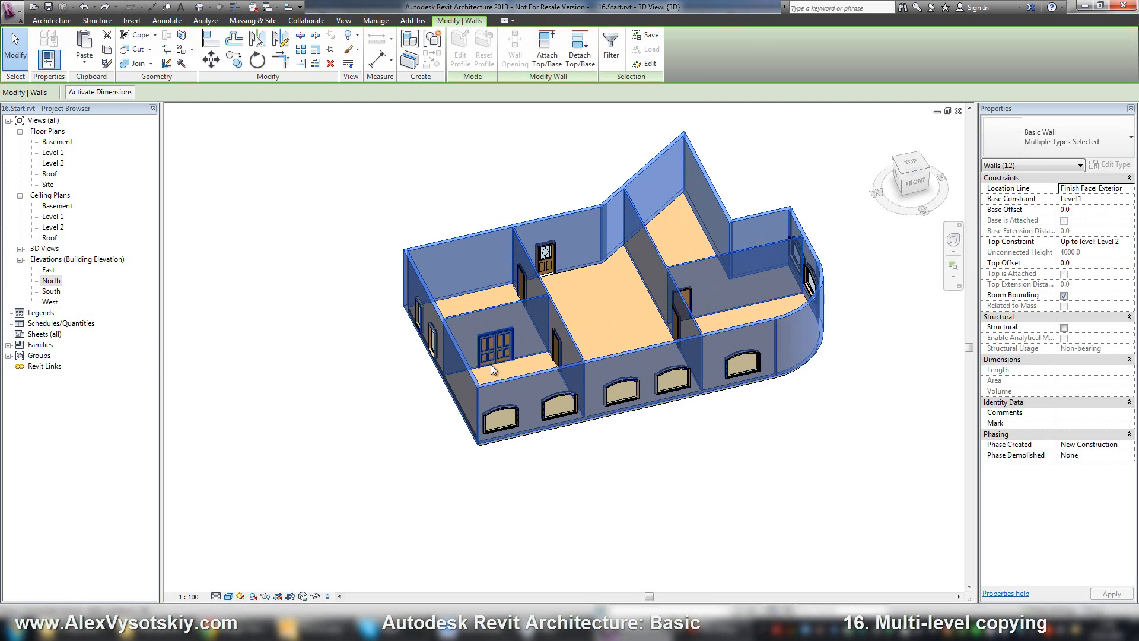
click(1129, 198)
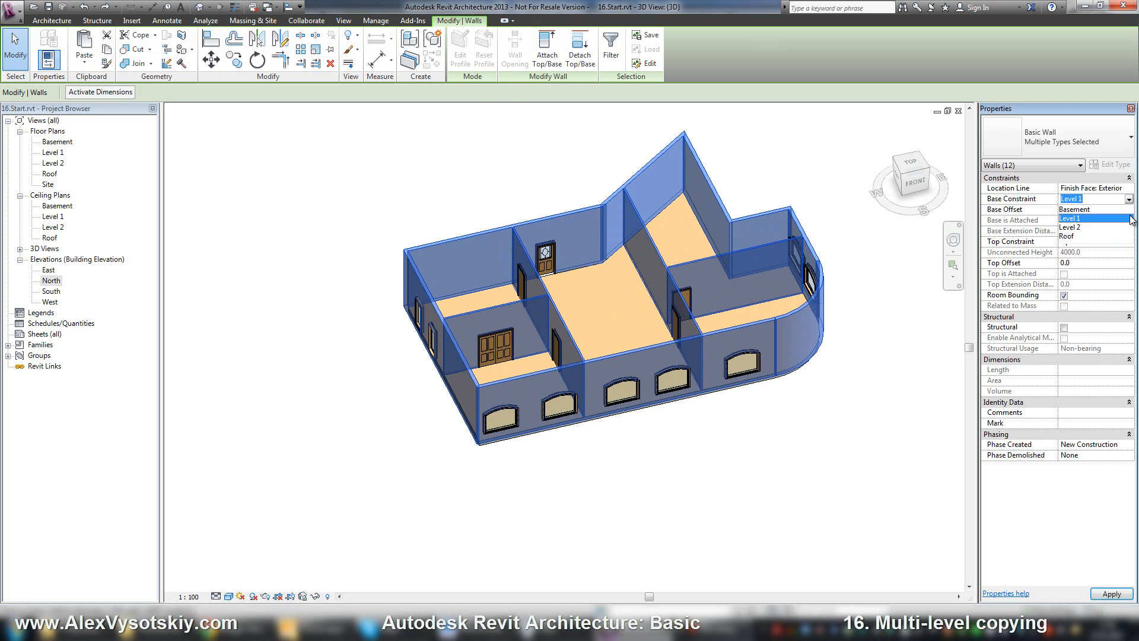
click(1068, 241)
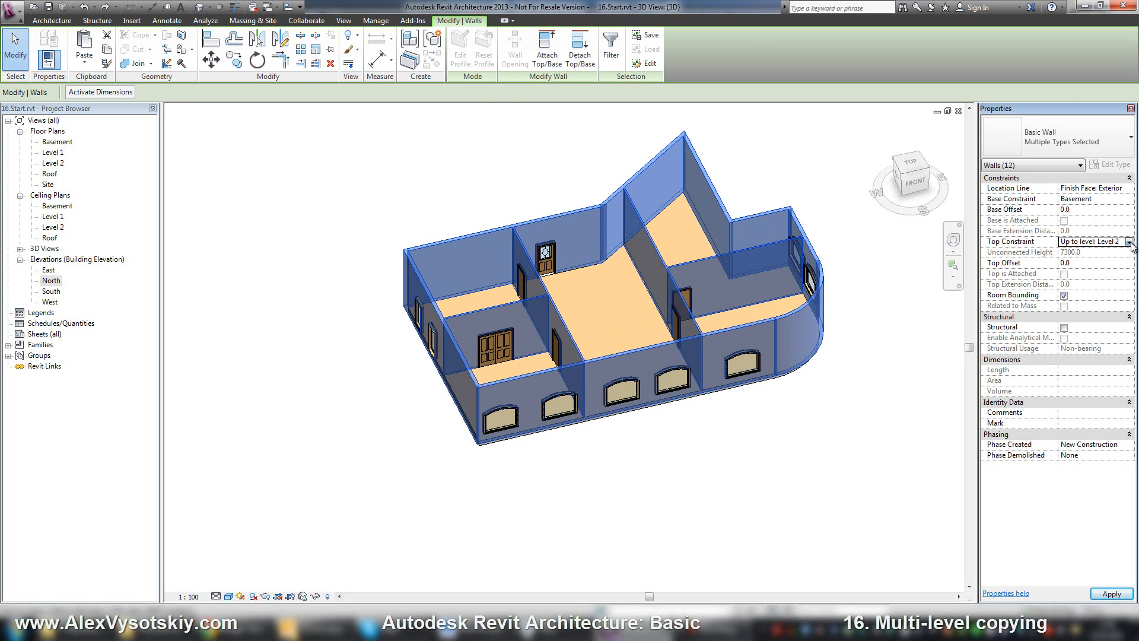
click(1098, 241)
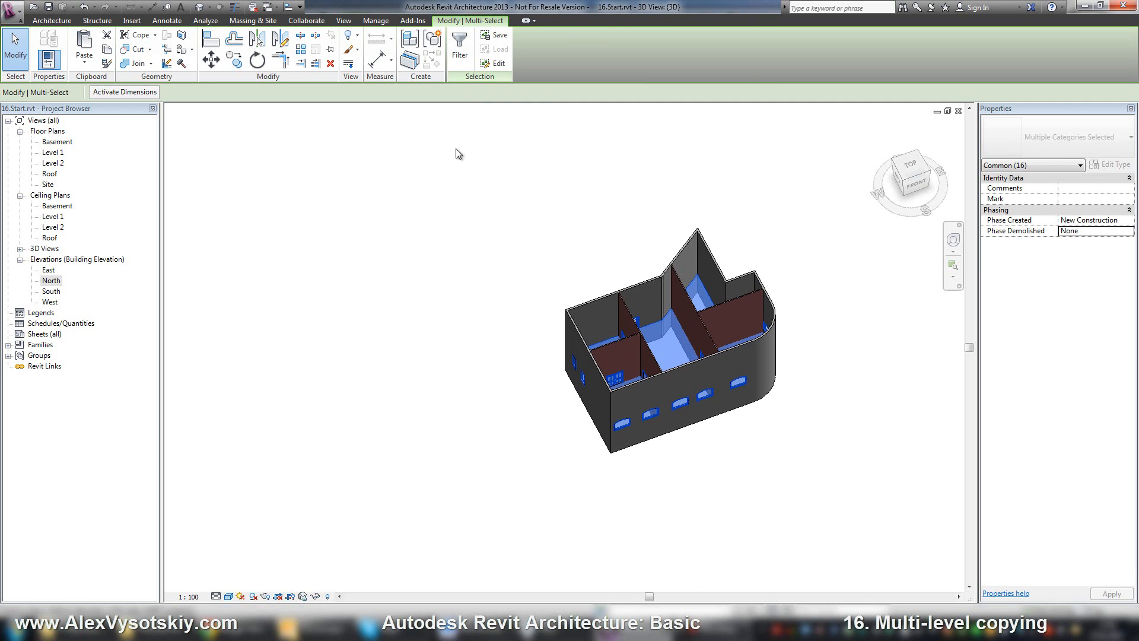
Step: Paste the 16 copied floors, doors and windows aligned to Level 2
click(83, 50)
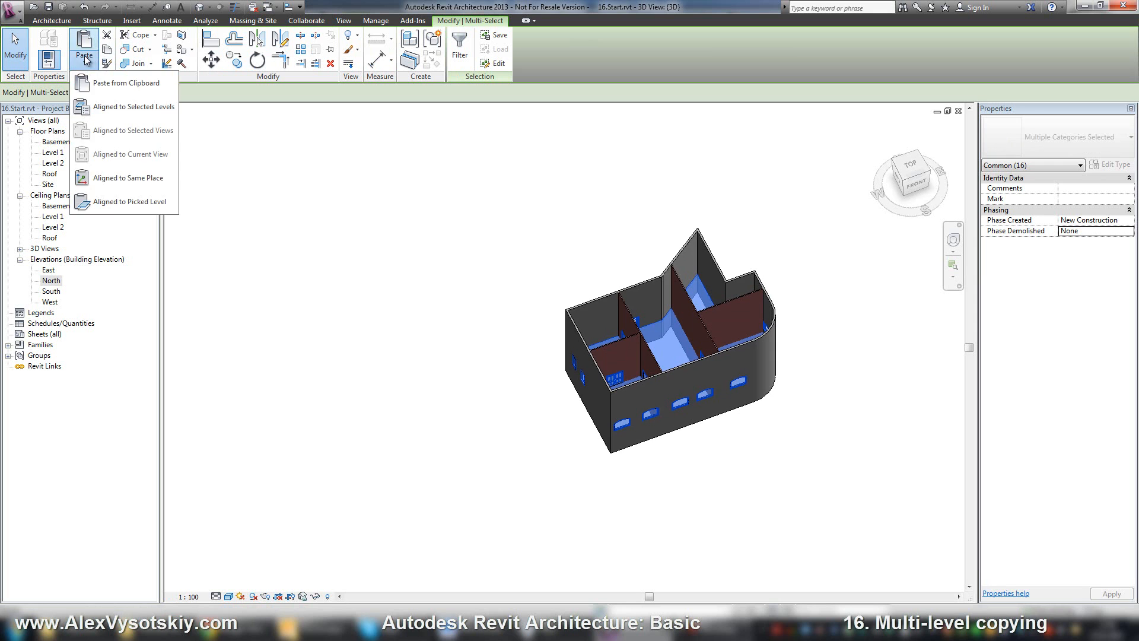
click(131, 106)
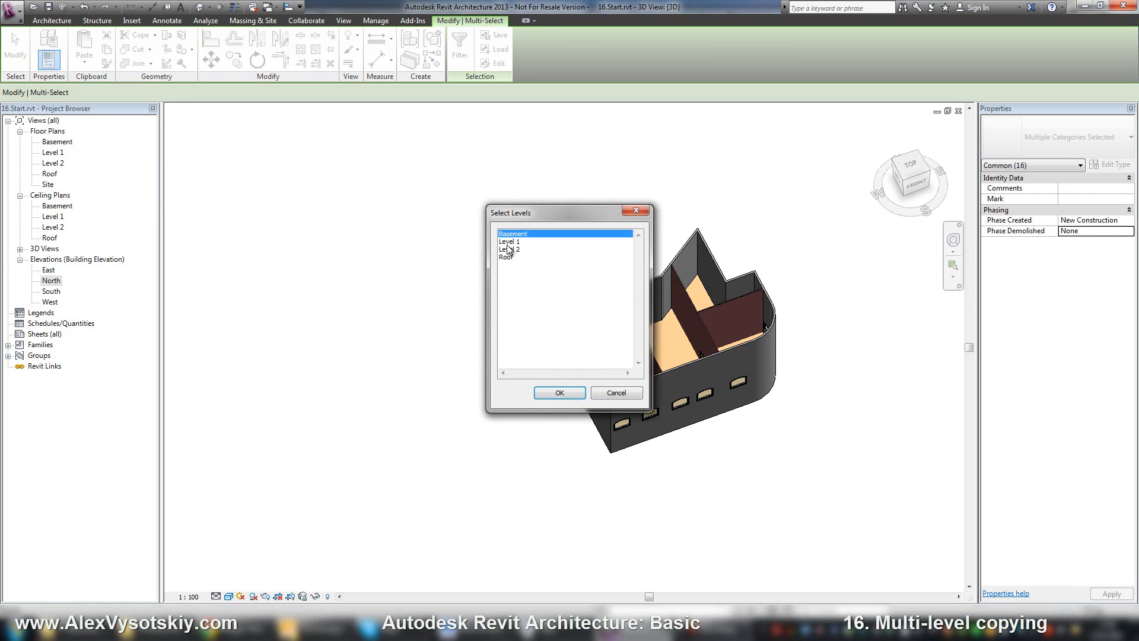
click(509, 249)
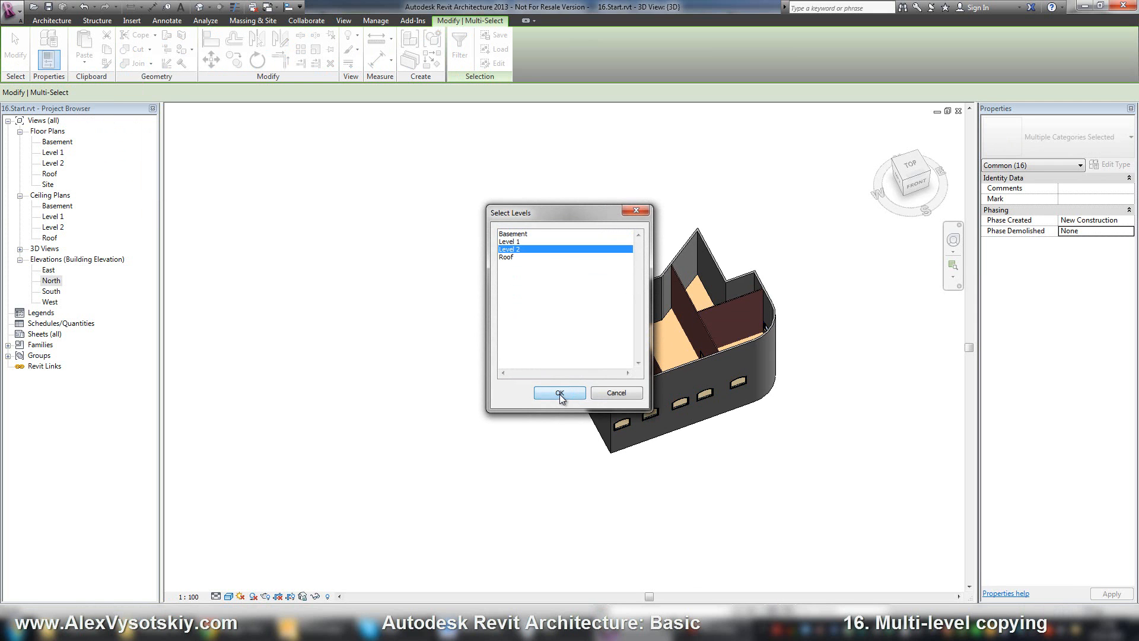
click(559, 393)
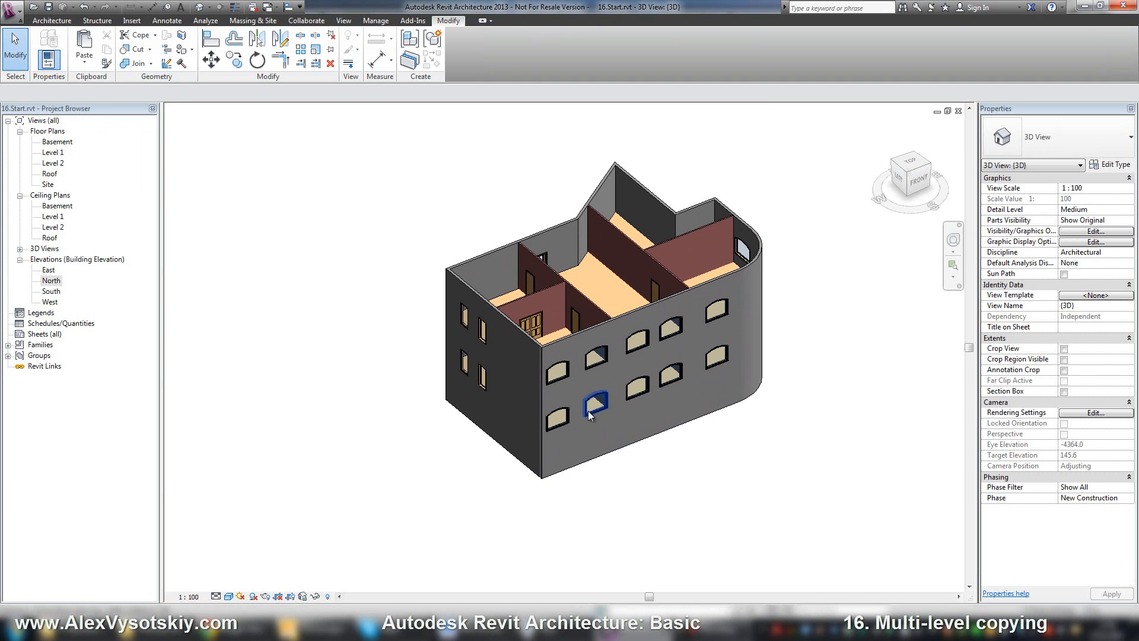
click(596, 403)
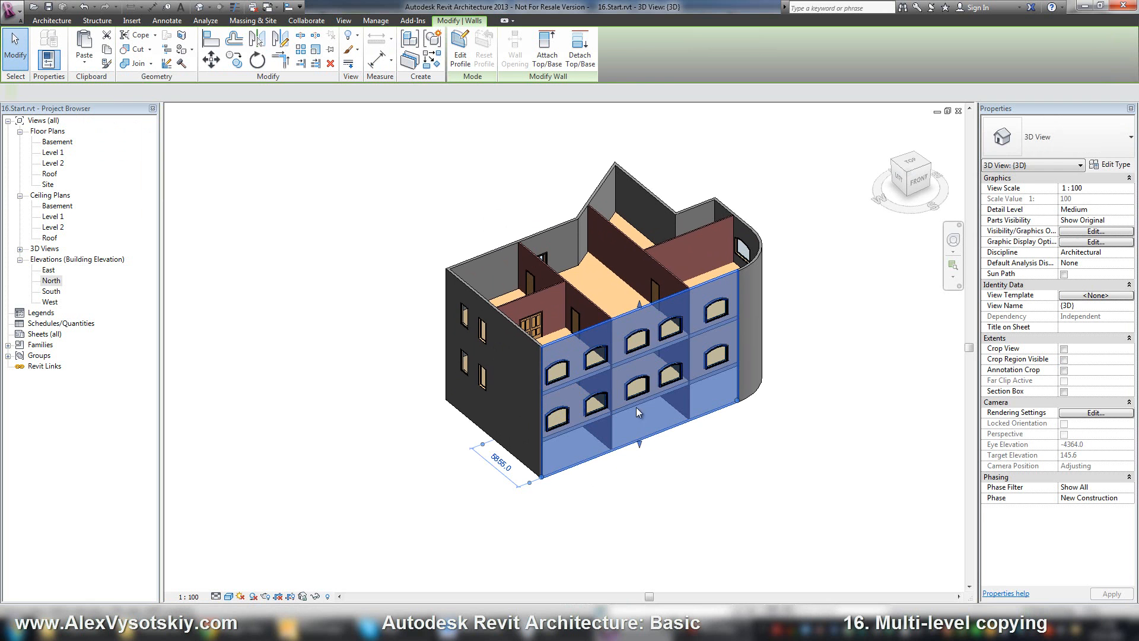
click(633, 376)
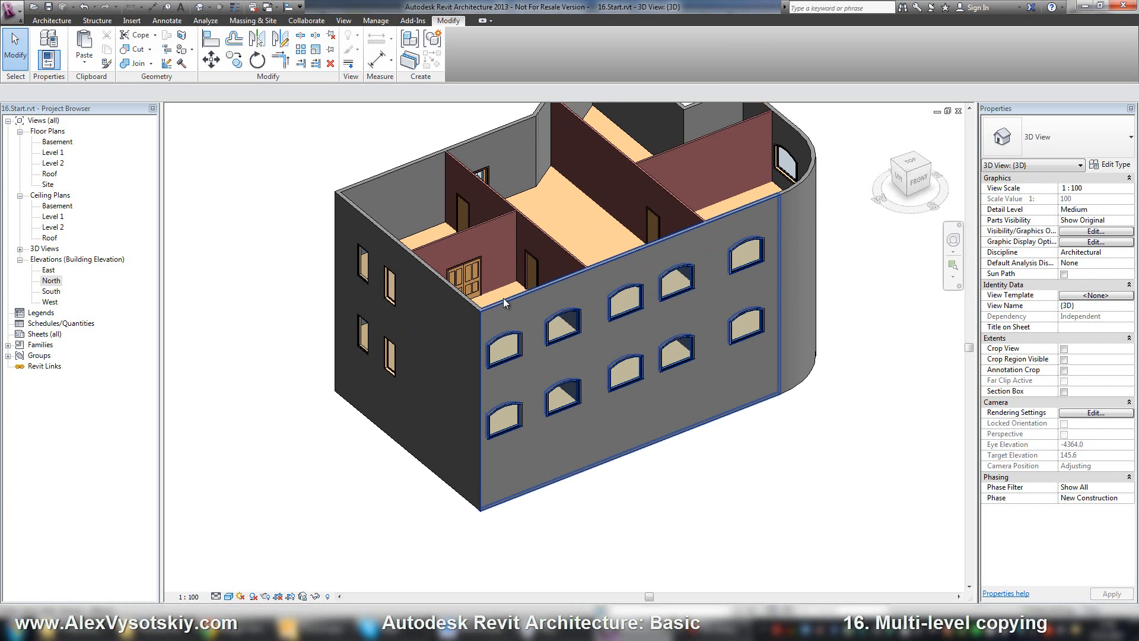
mouse_move(507, 302)
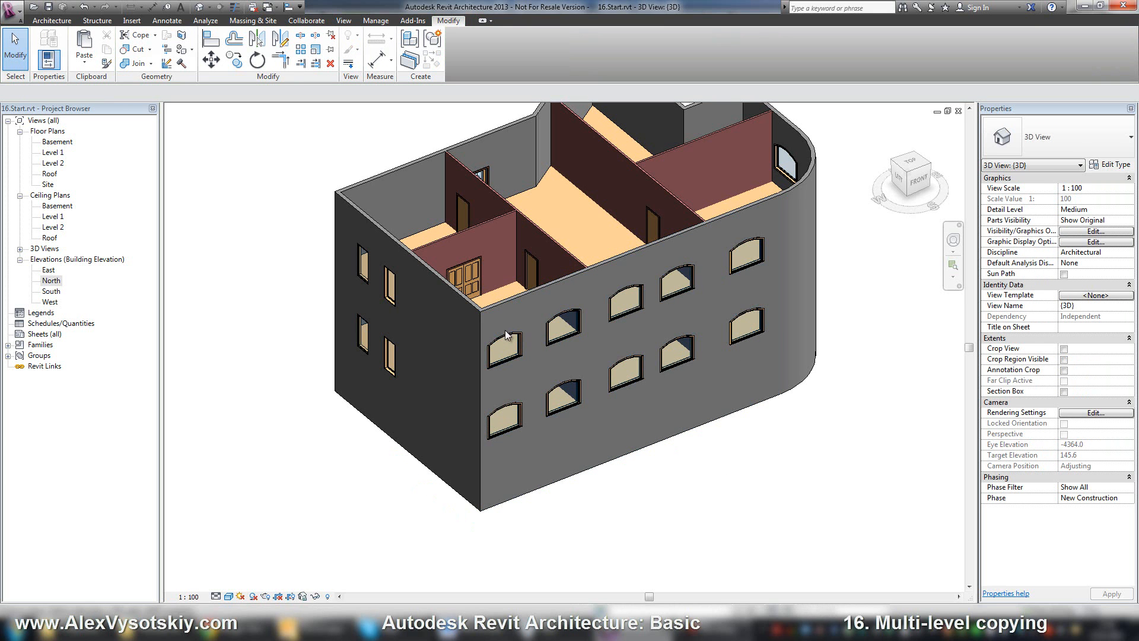
mouse_move(501, 266)
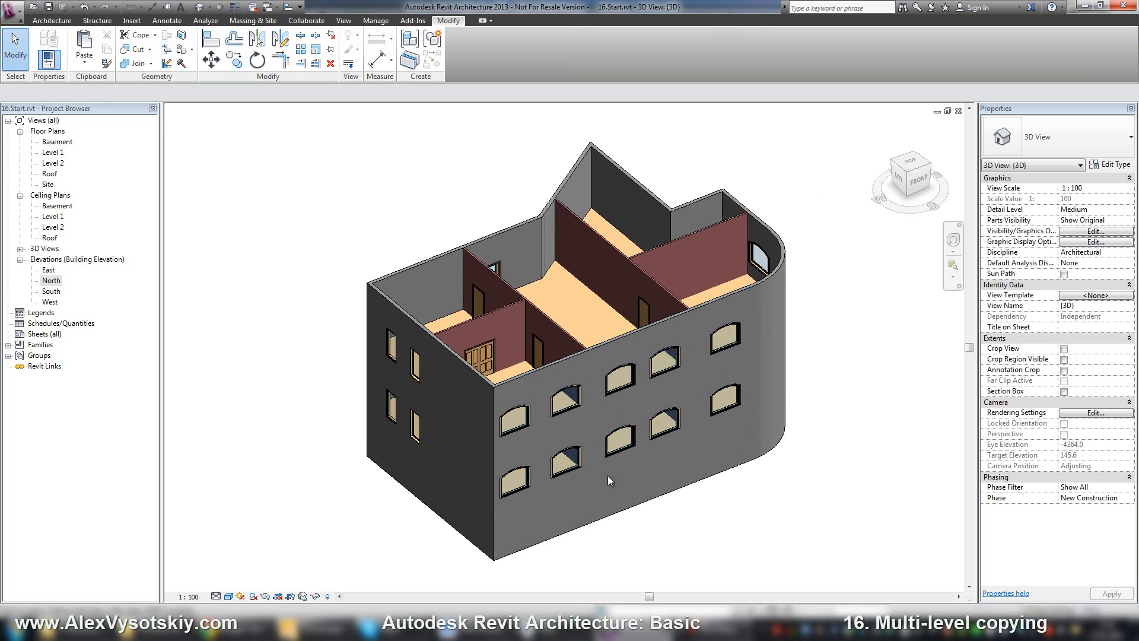
mouse_move(447, 489)
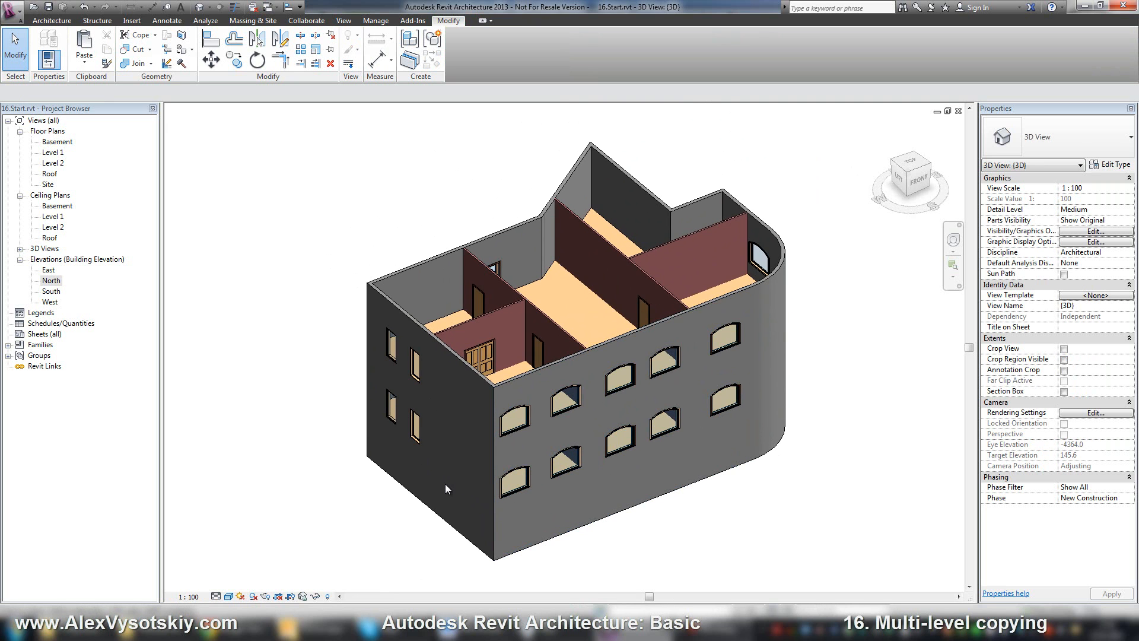
mouse_move(442, 478)
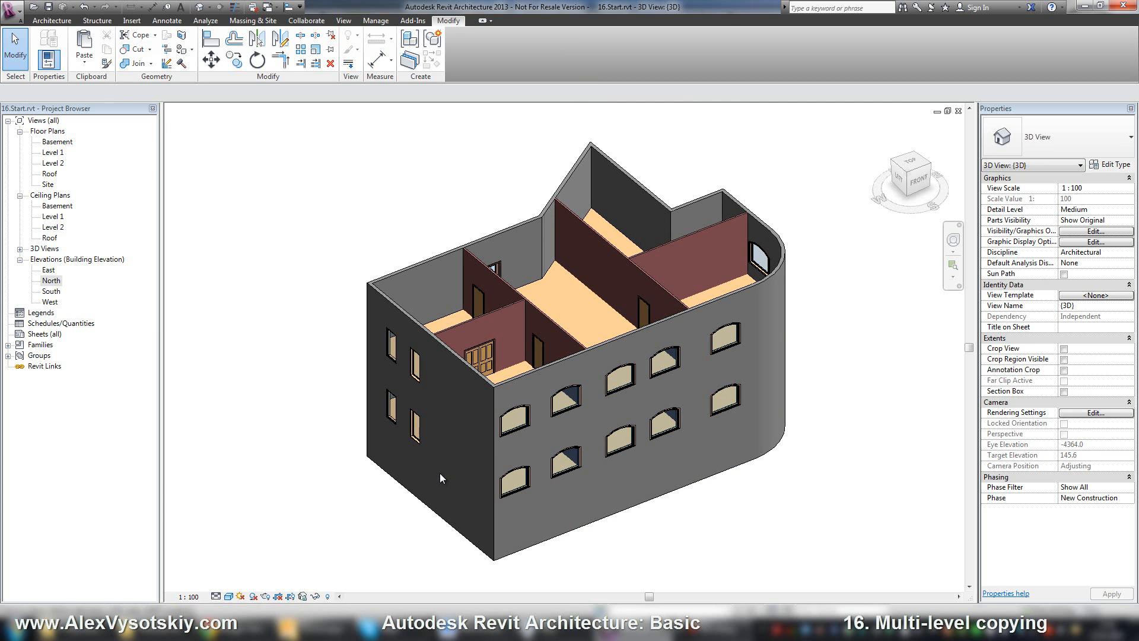